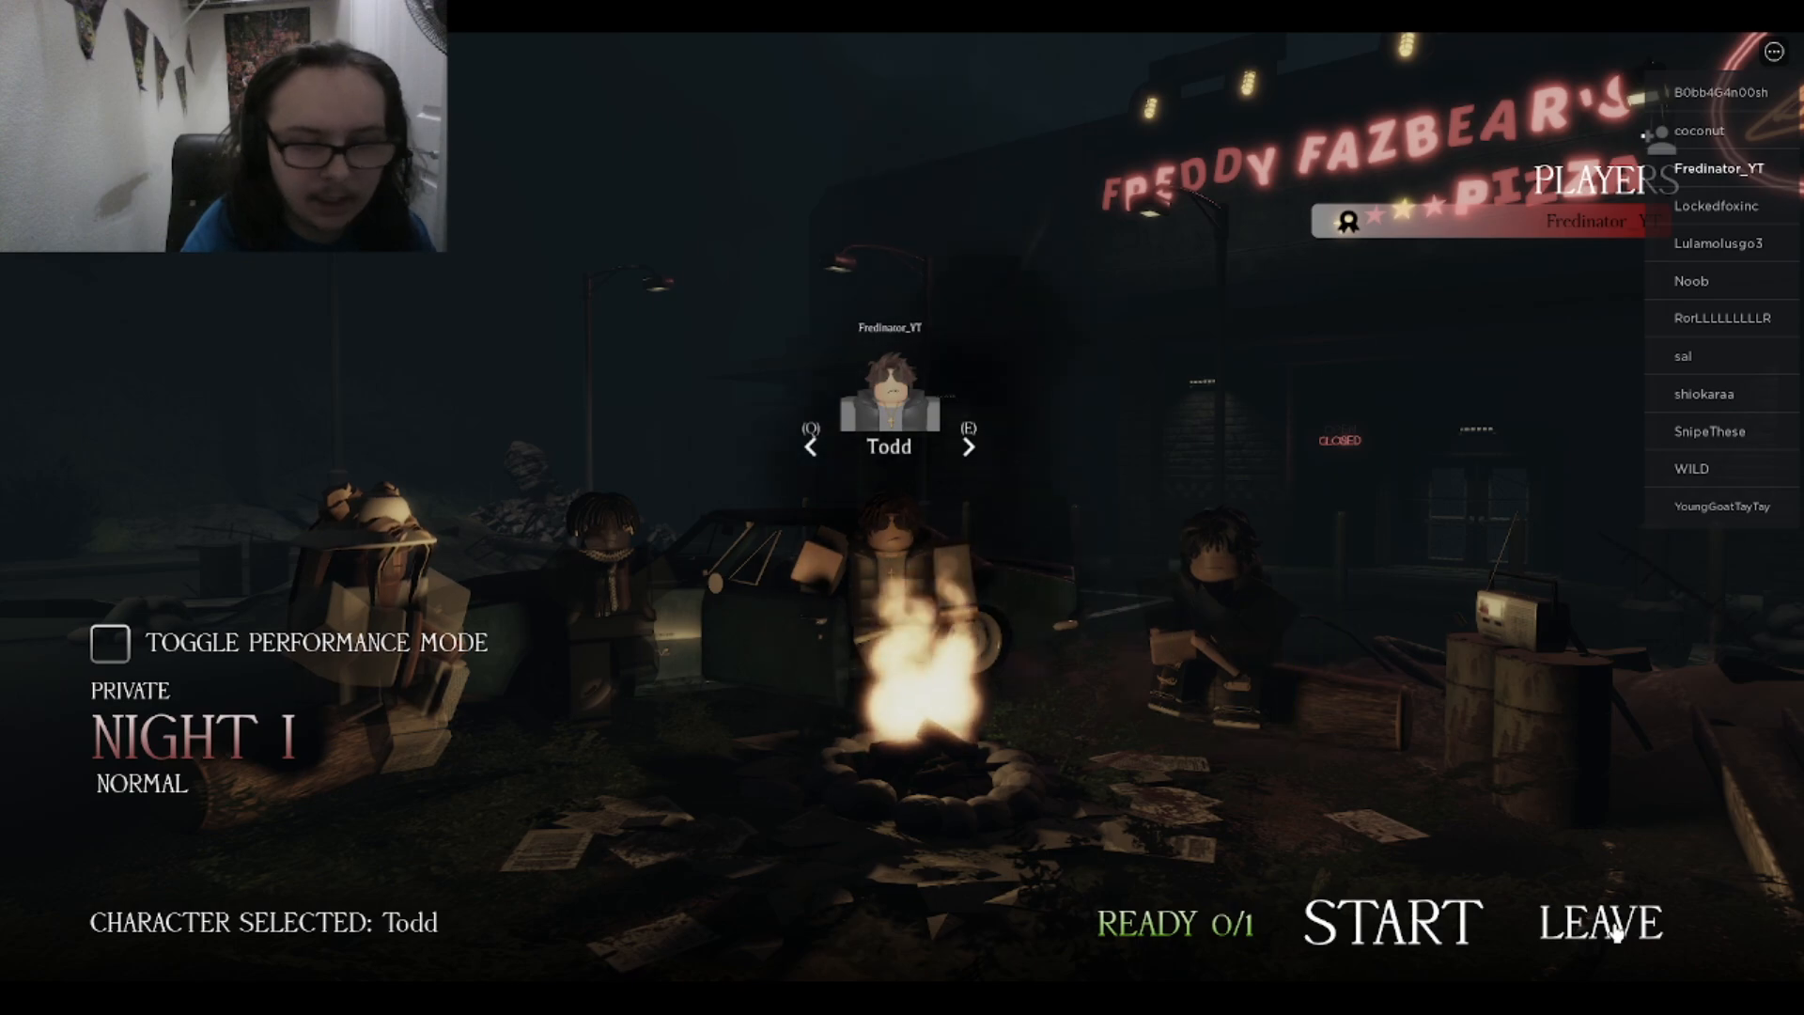
# Start Night 1 from the pizzeria lobby with Todd selected, beginning the opening cutscene
pyautogui.click(1389, 921)
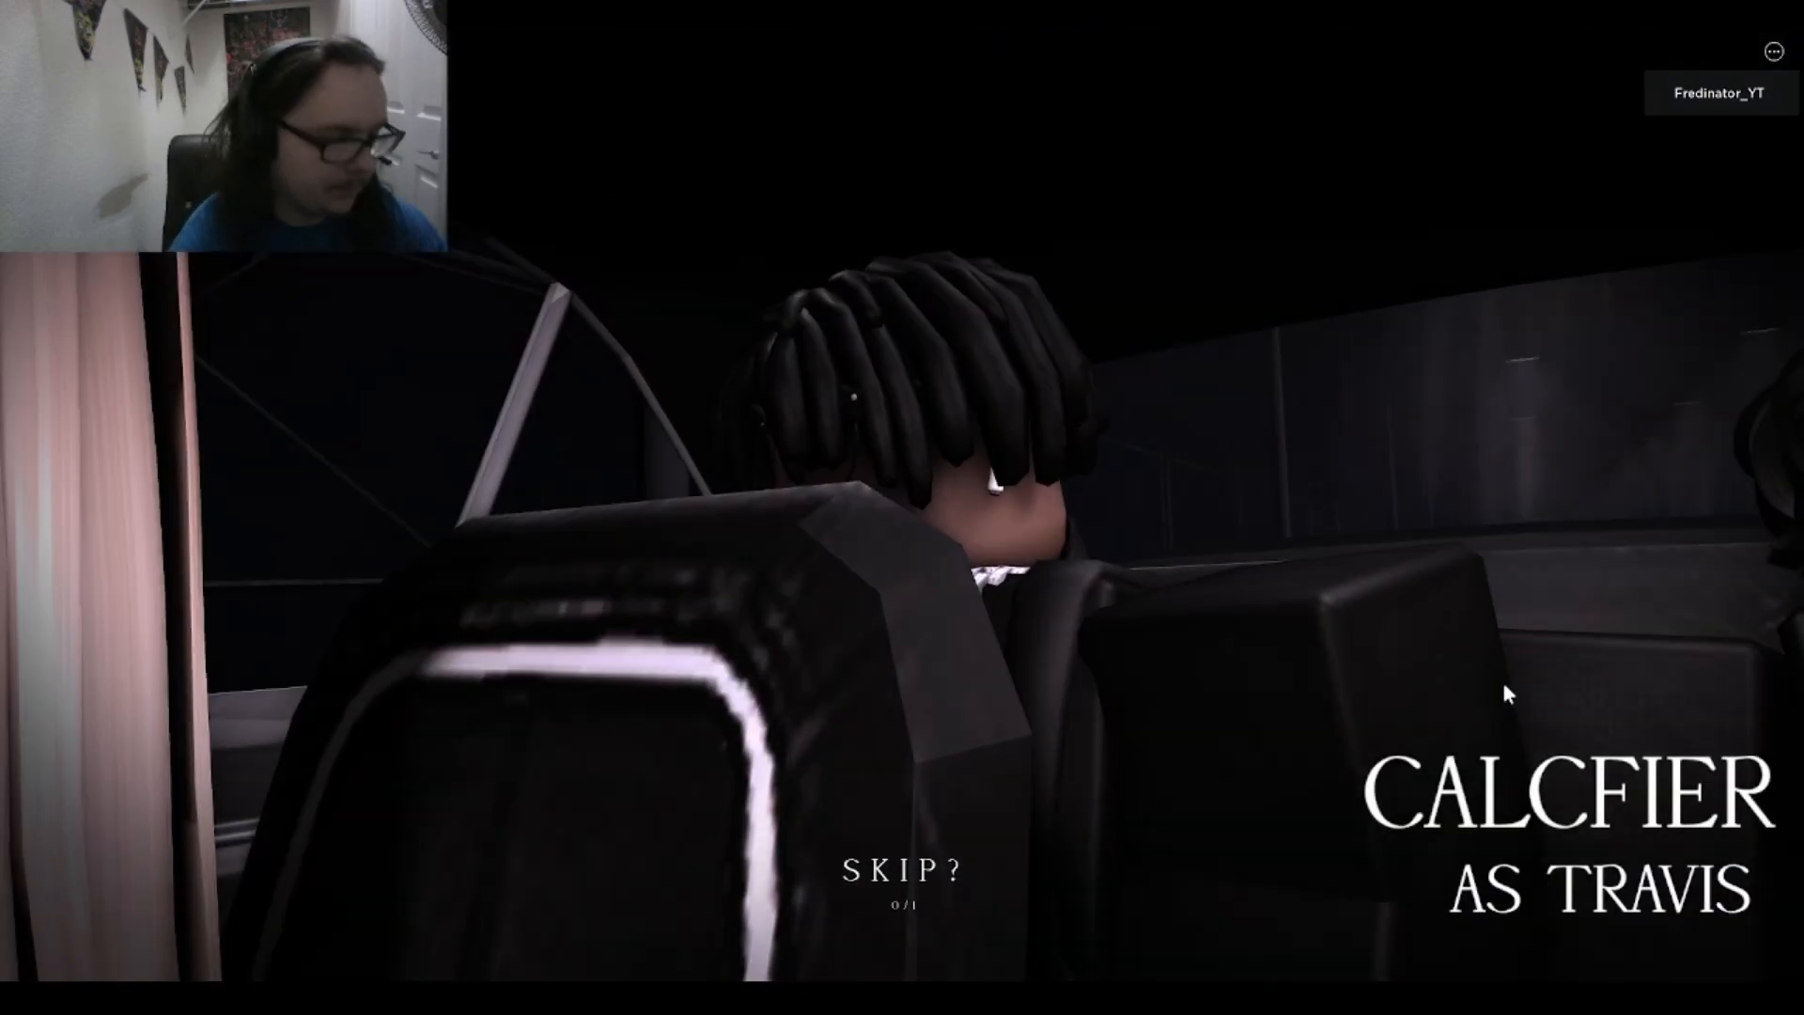
# Set the game's sound level on the Volume bar in Roblox Settings
pyautogui.press('Escape')
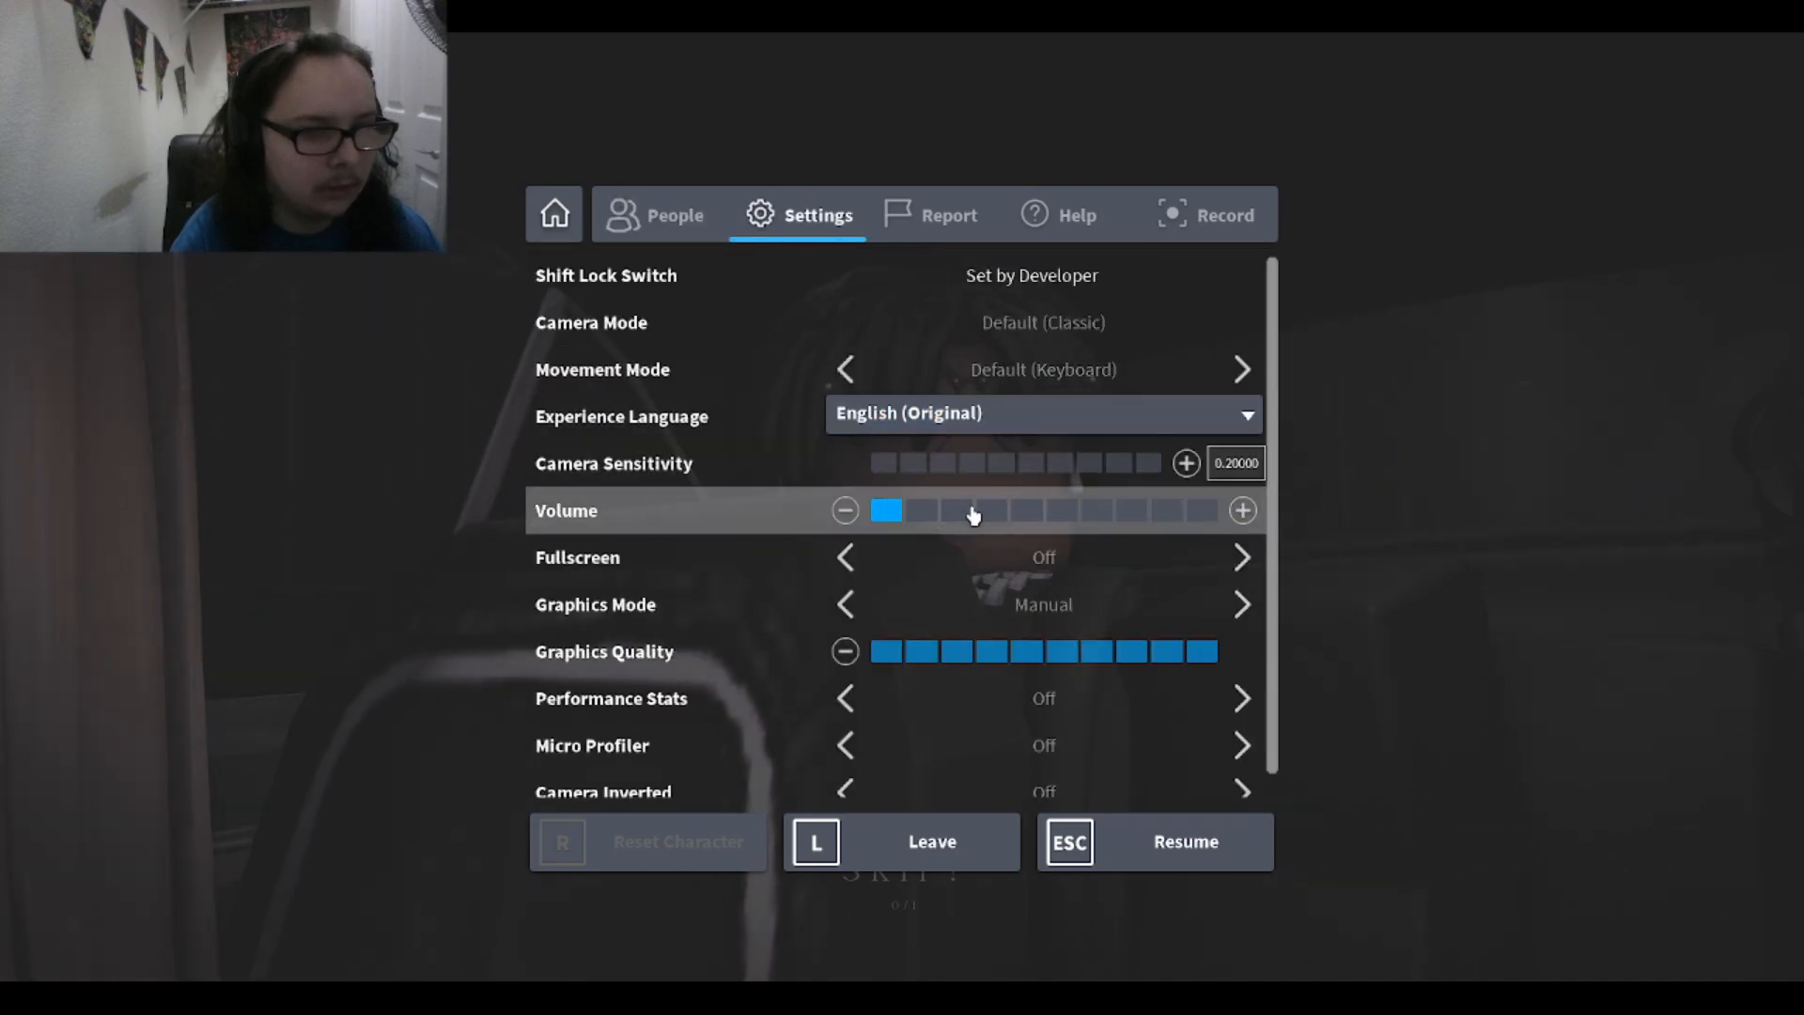
pyautogui.click(1152, 842)
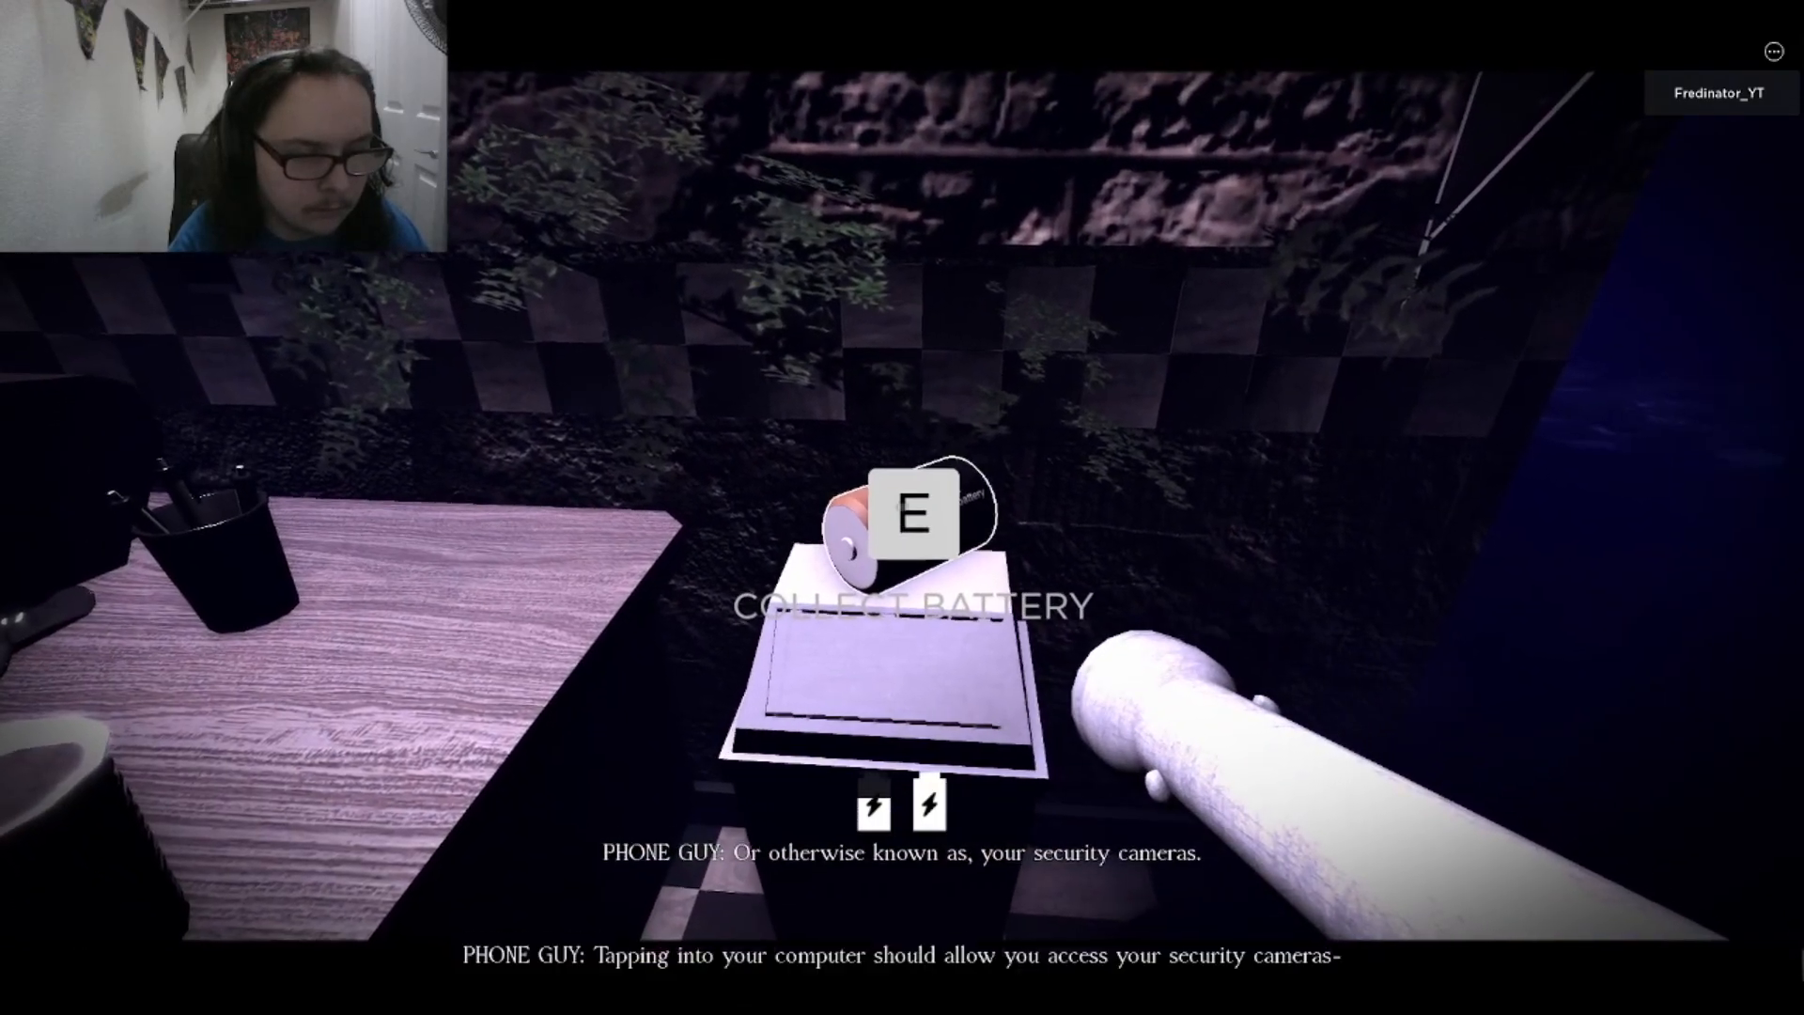
# Collect the battery from the cabinet and close the office curtain during the phone call
pyautogui.press('e')
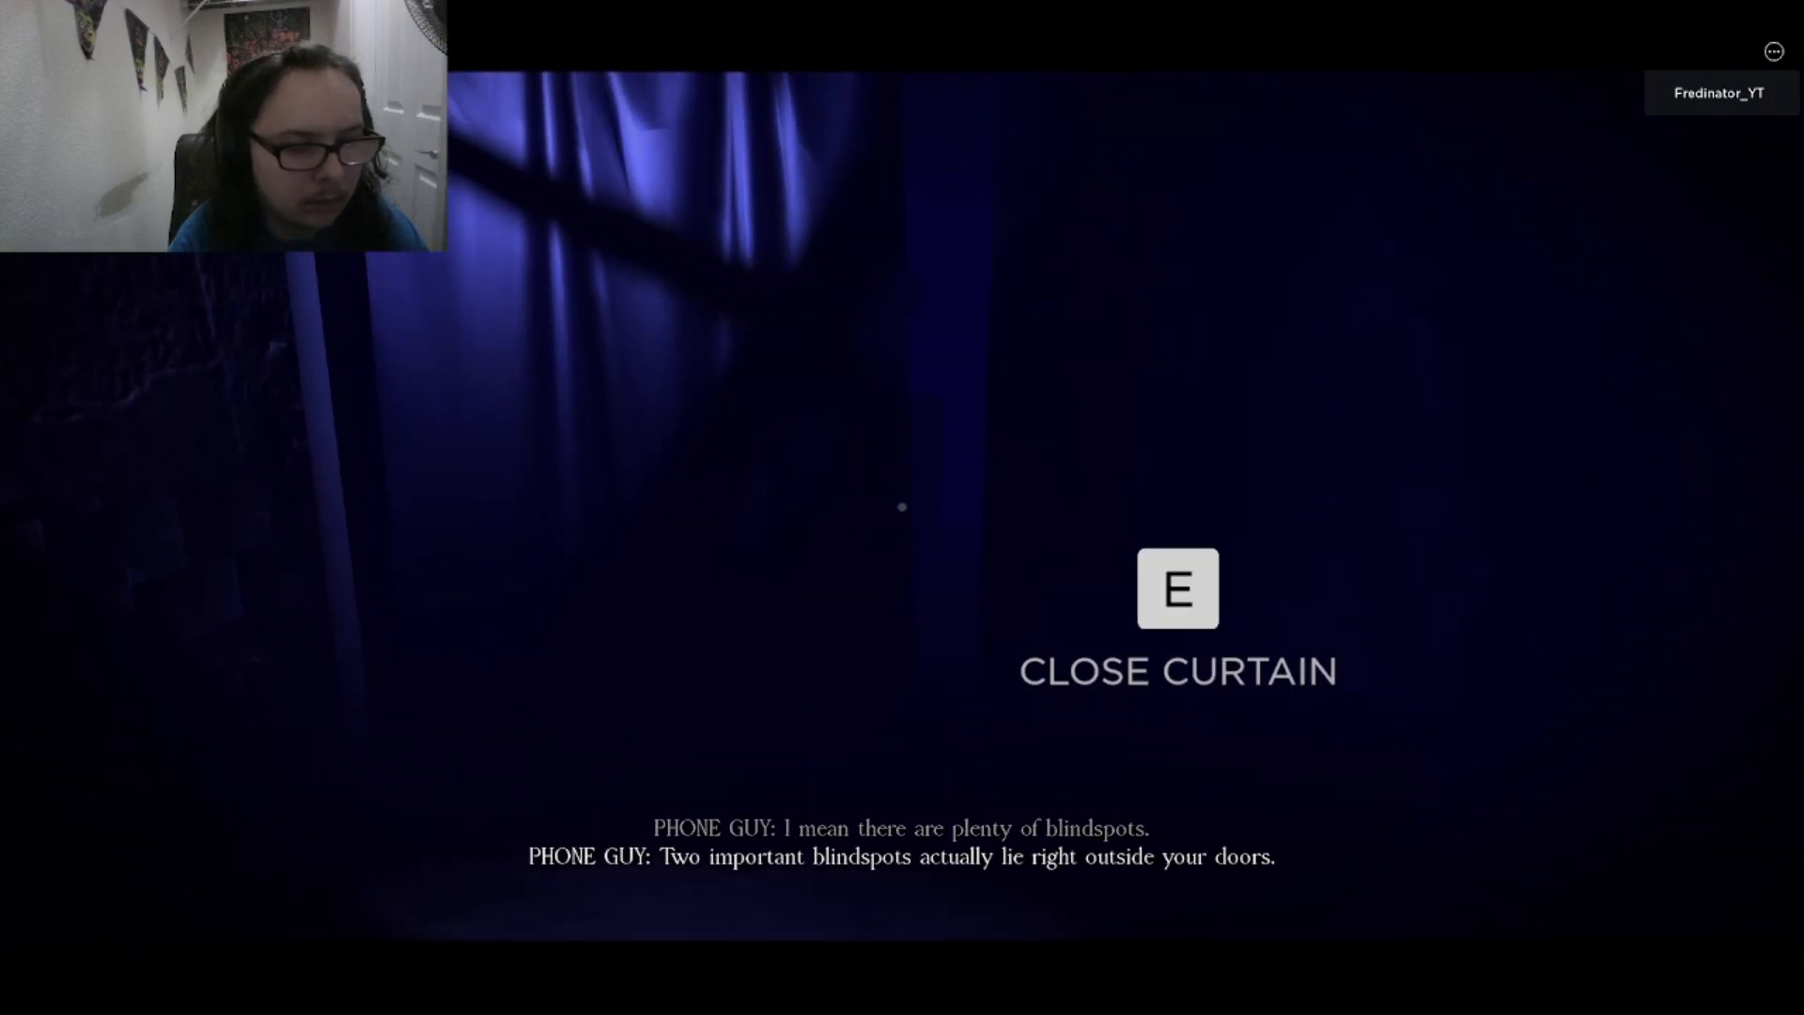
pyautogui.press('e')
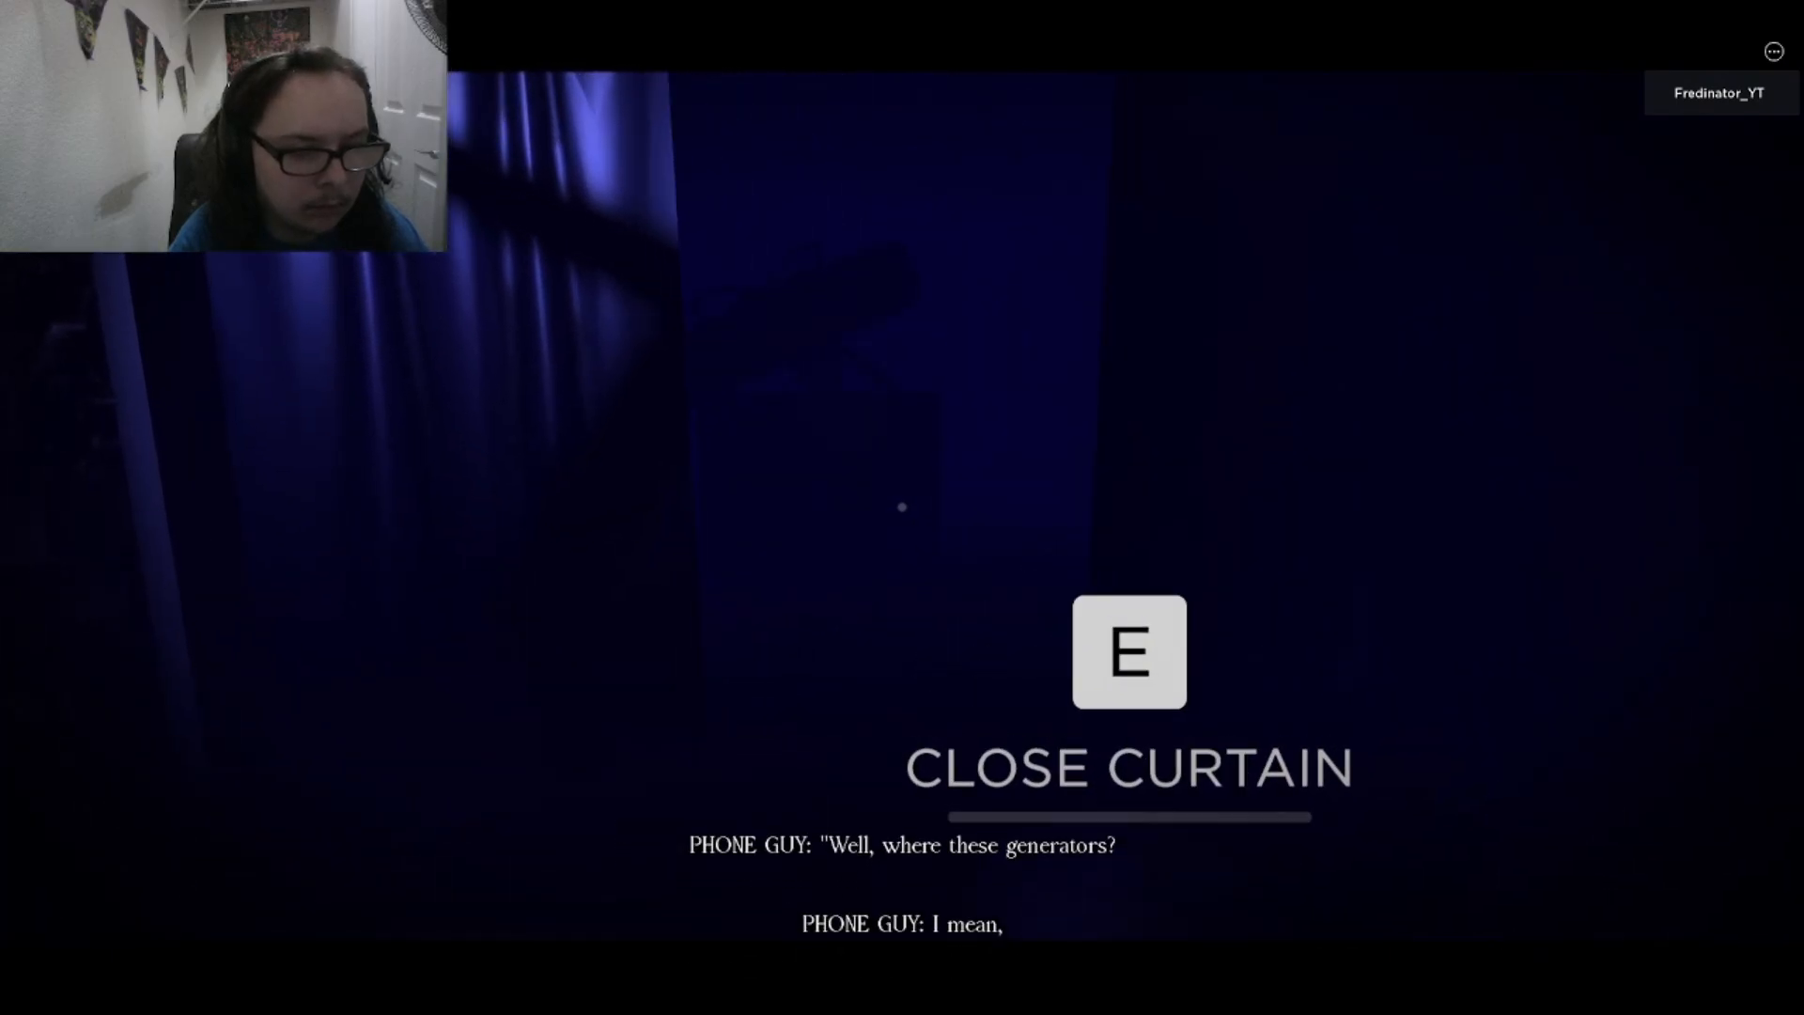
pyautogui.press('e')
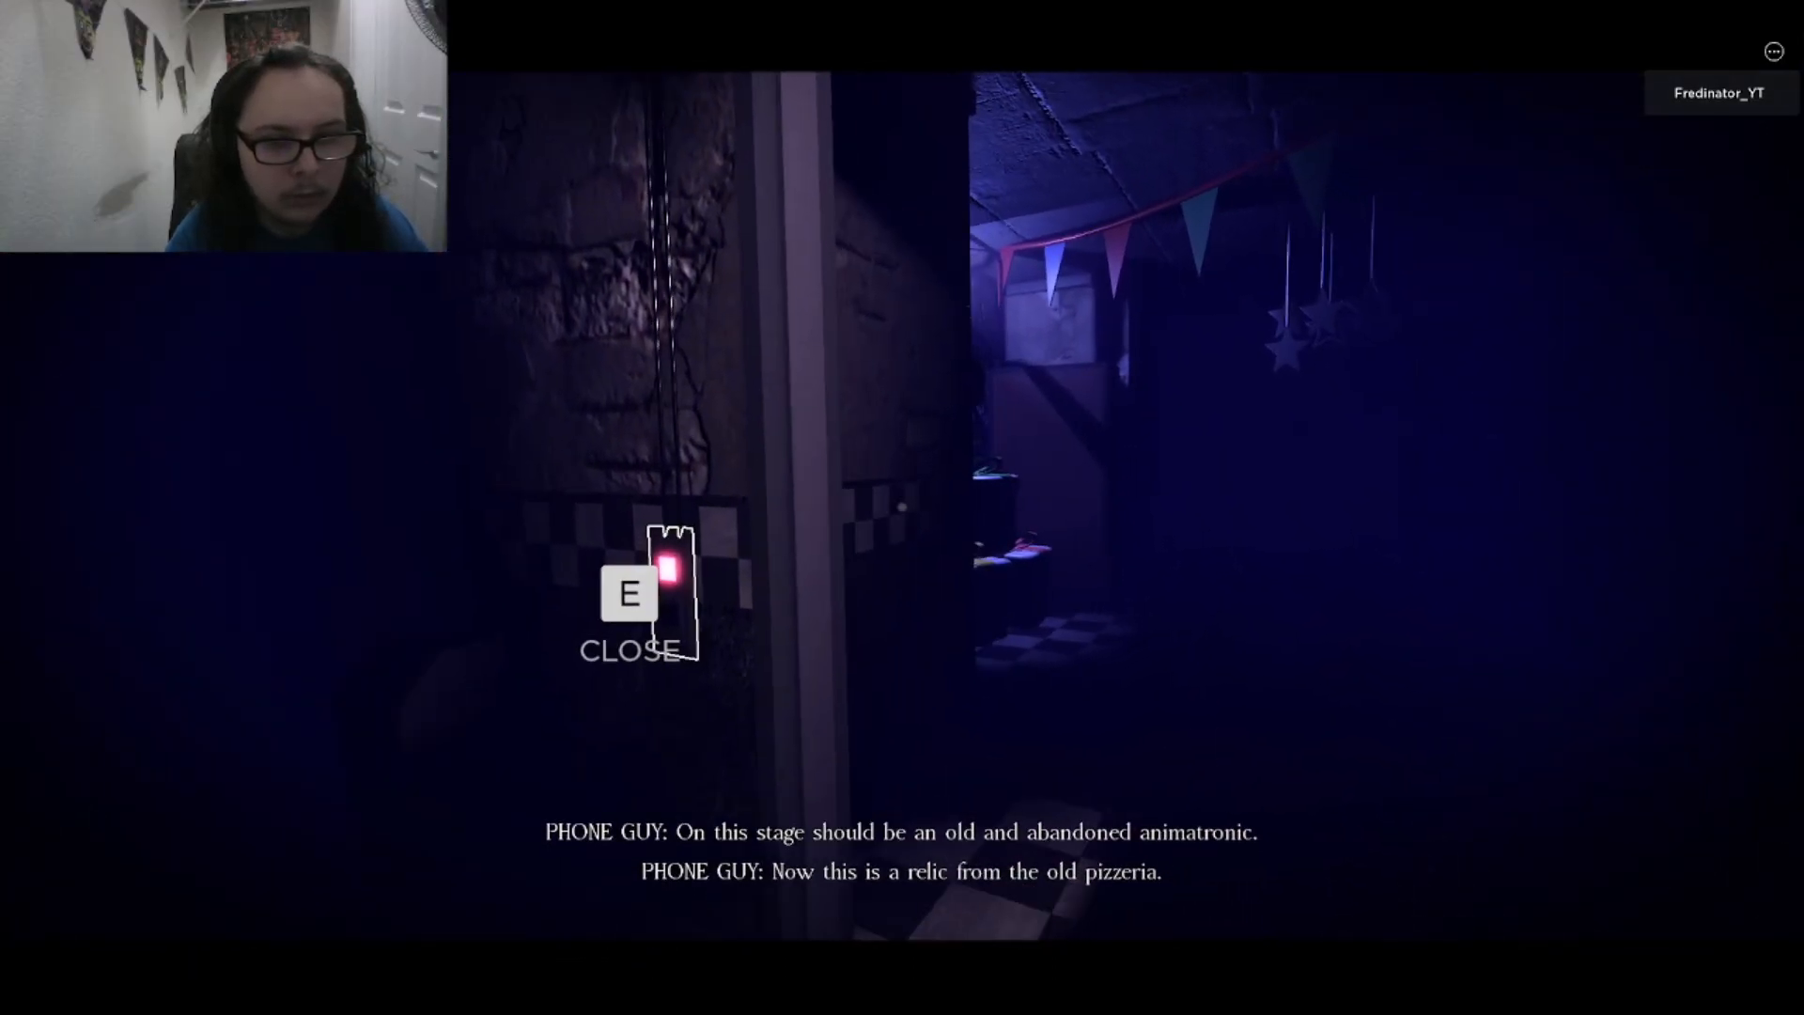
# Shut the office door and reopen it to test how it works
pyautogui.press('e')
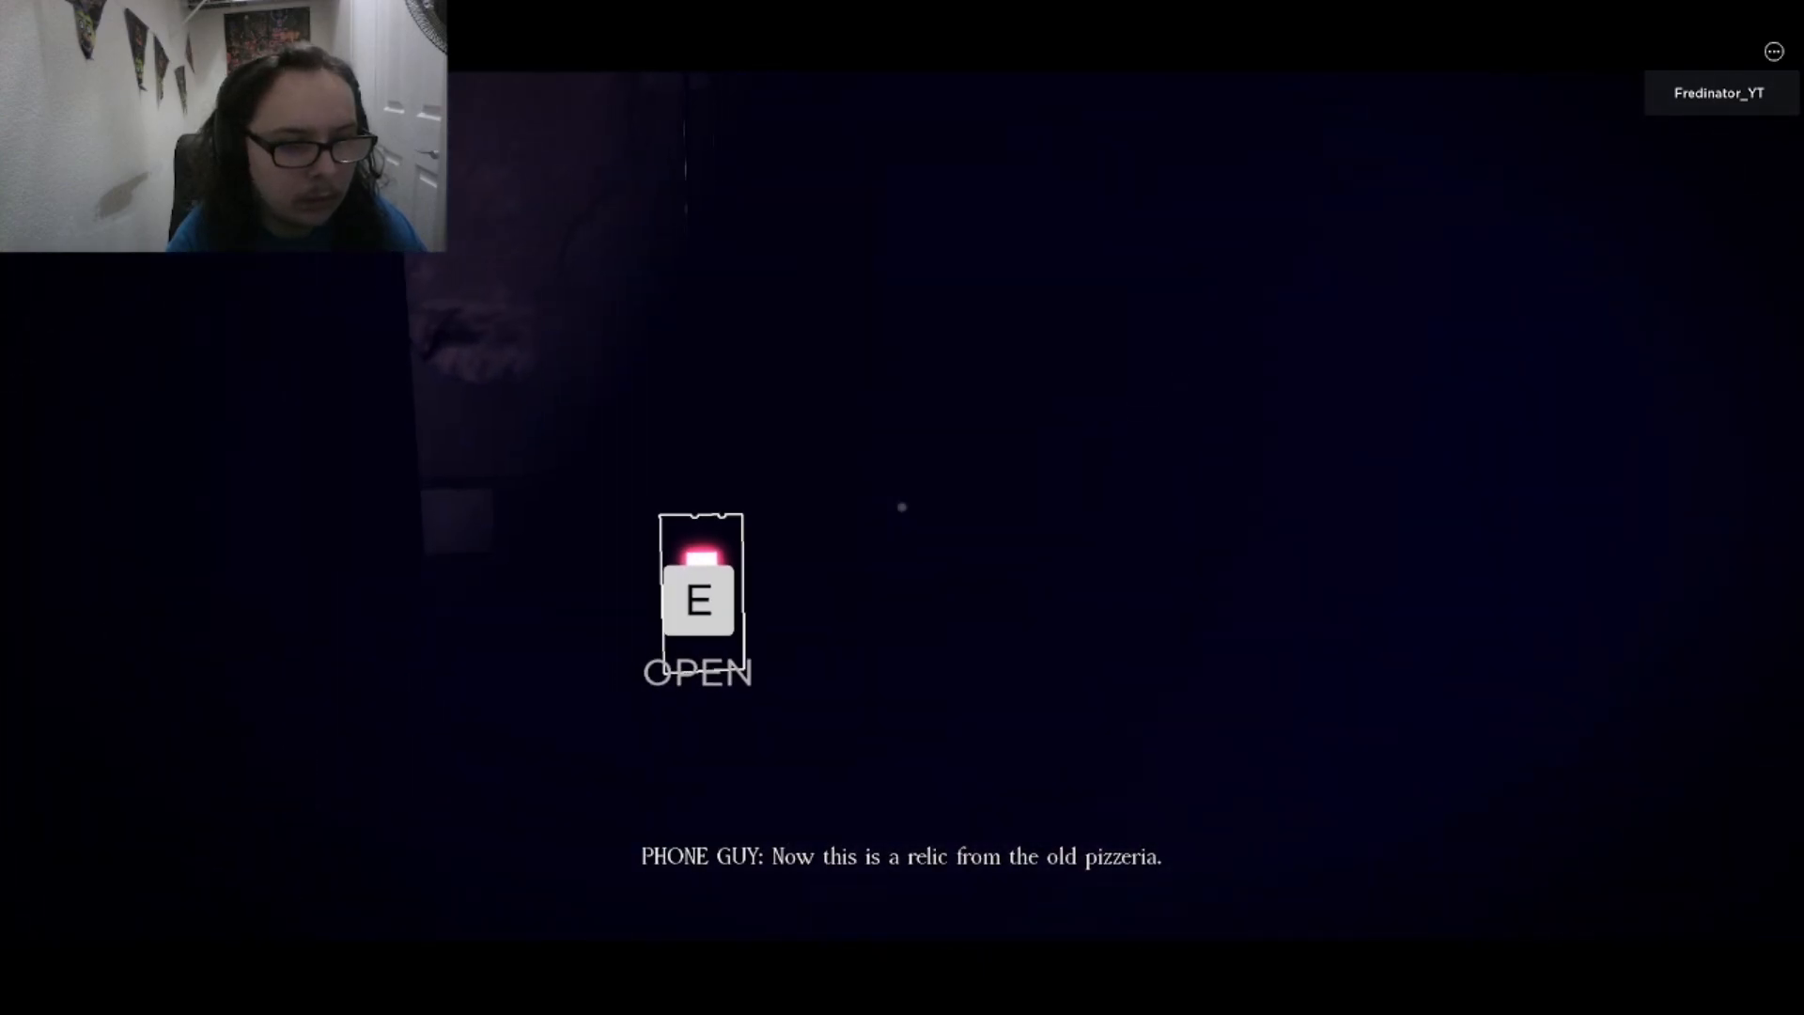
pyautogui.press('e')
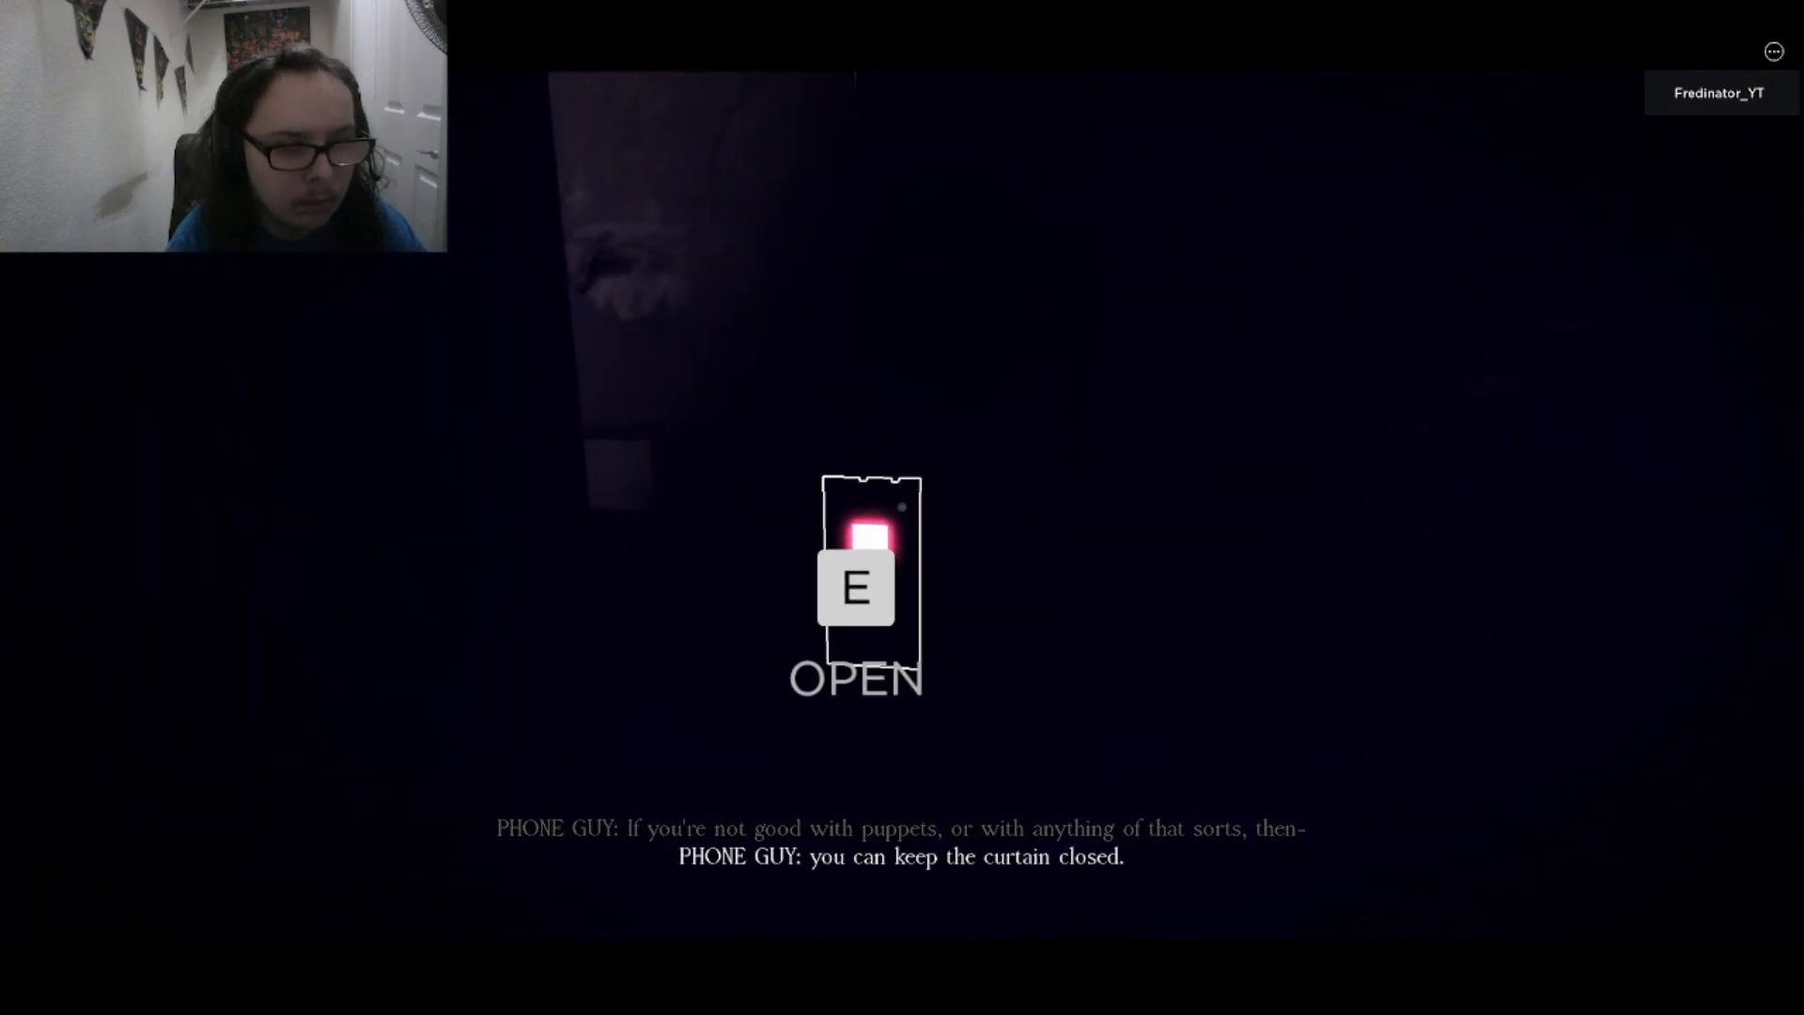
pyautogui.press('e')
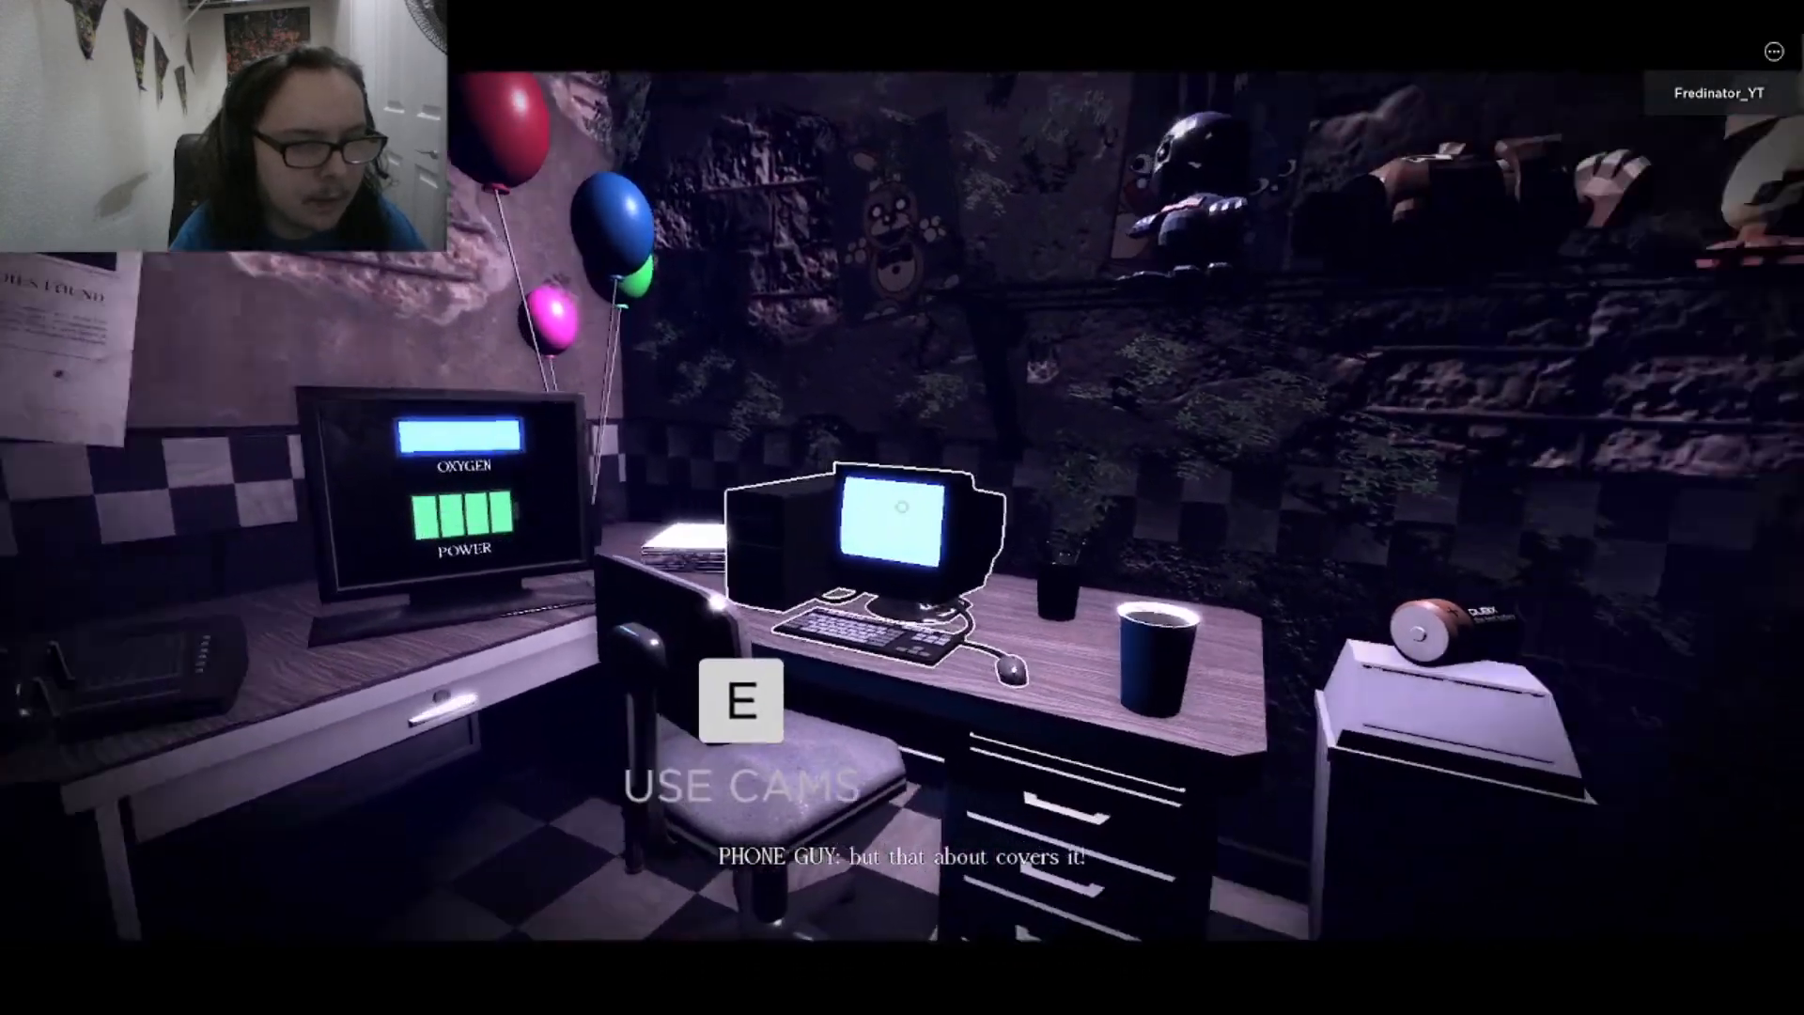
# Close the curtain again as Phone Guy's call ends
pyautogui.press('e')
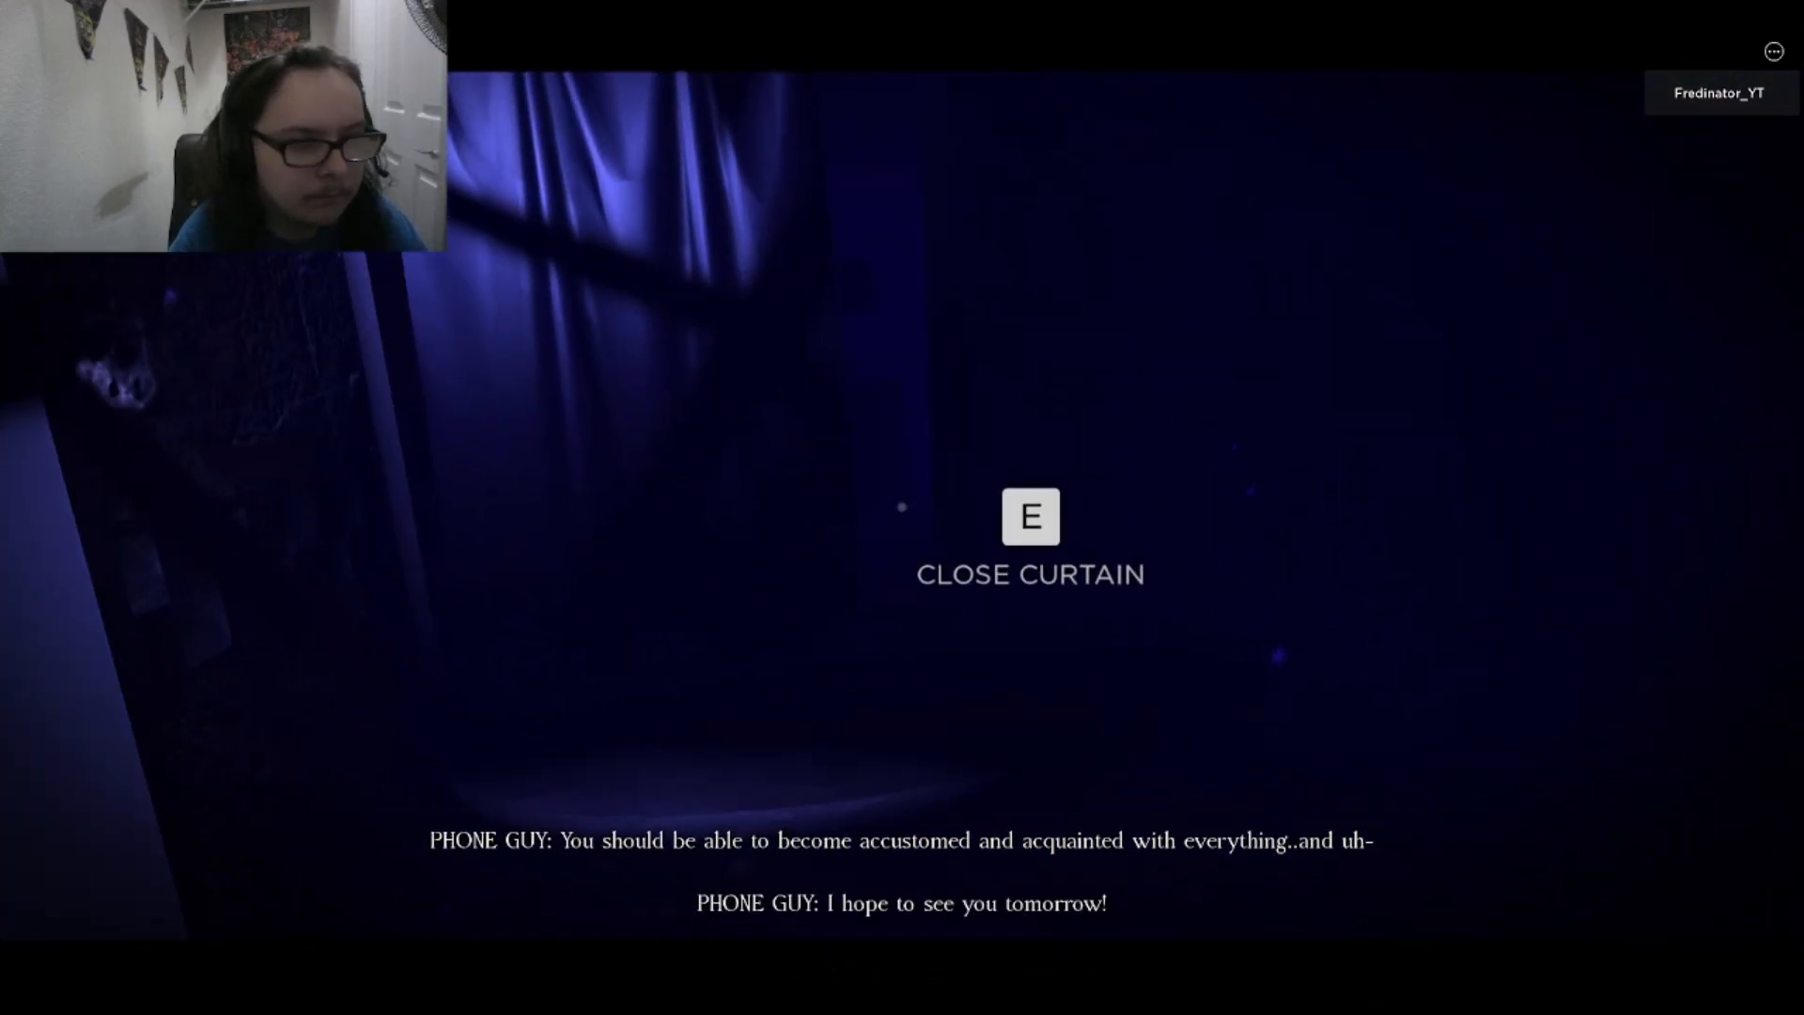
pyautogui.press('e')
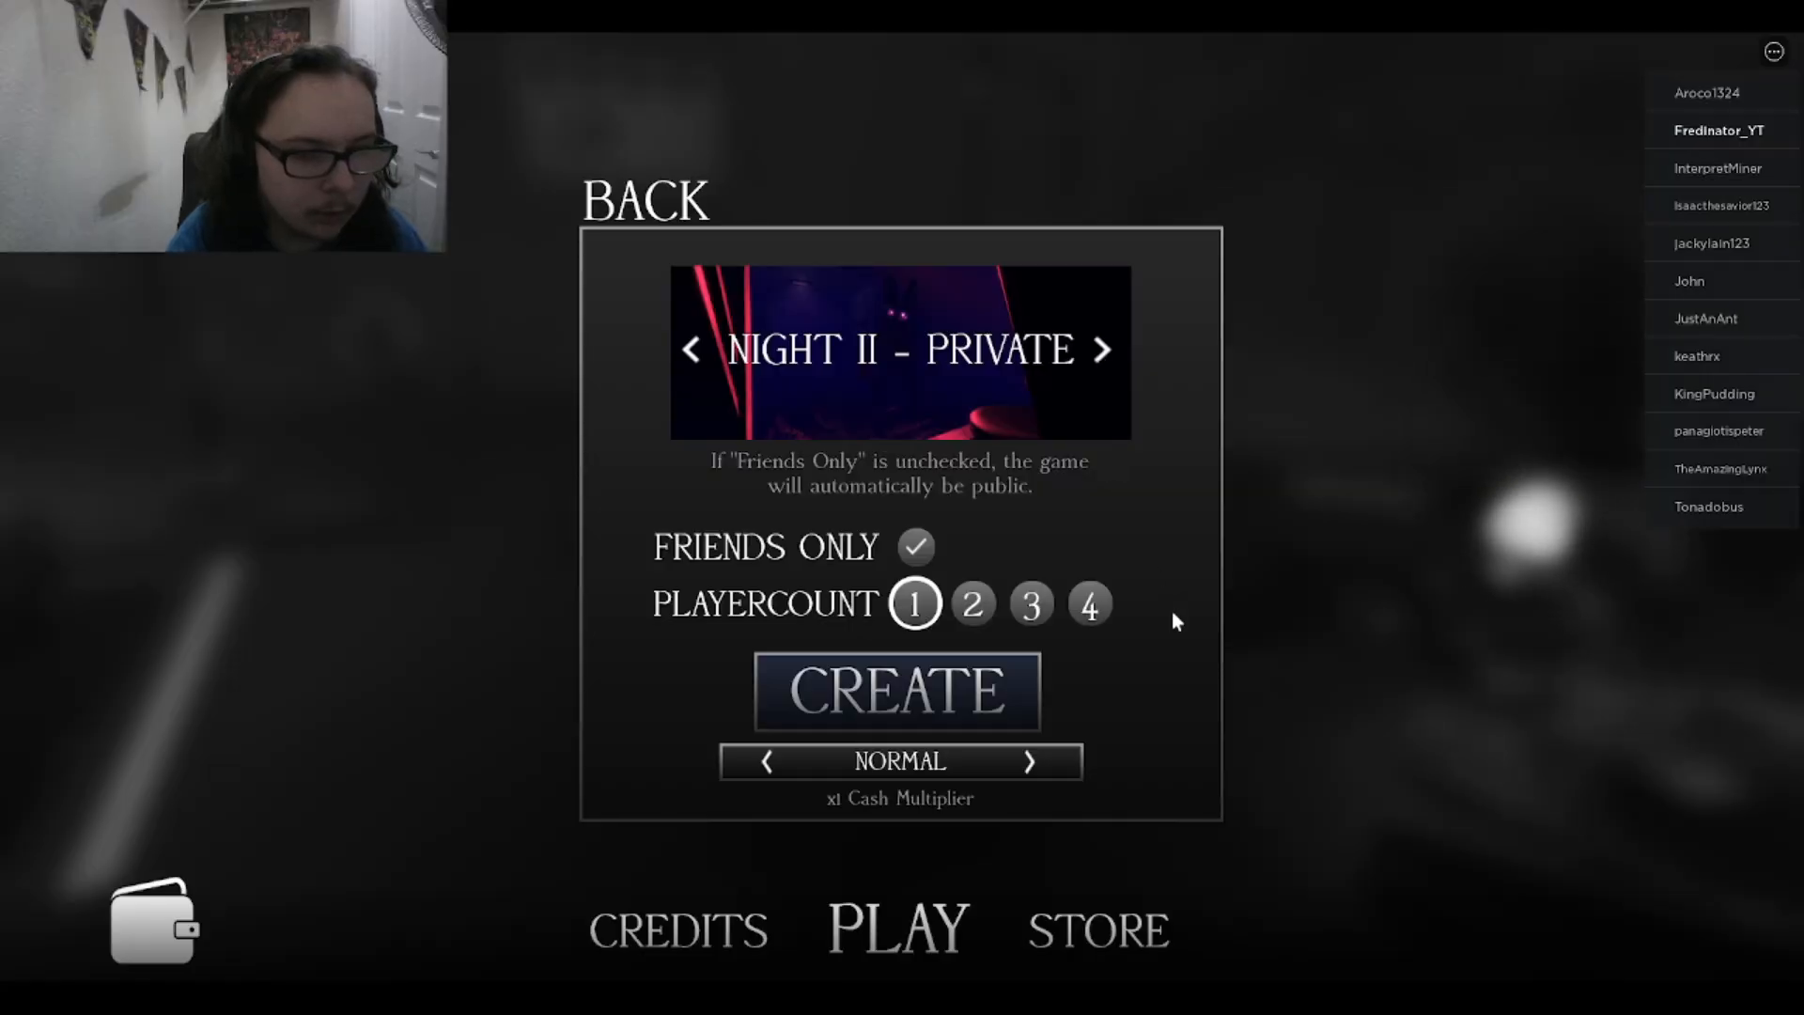
pyautogui.moveTo(927, 699)
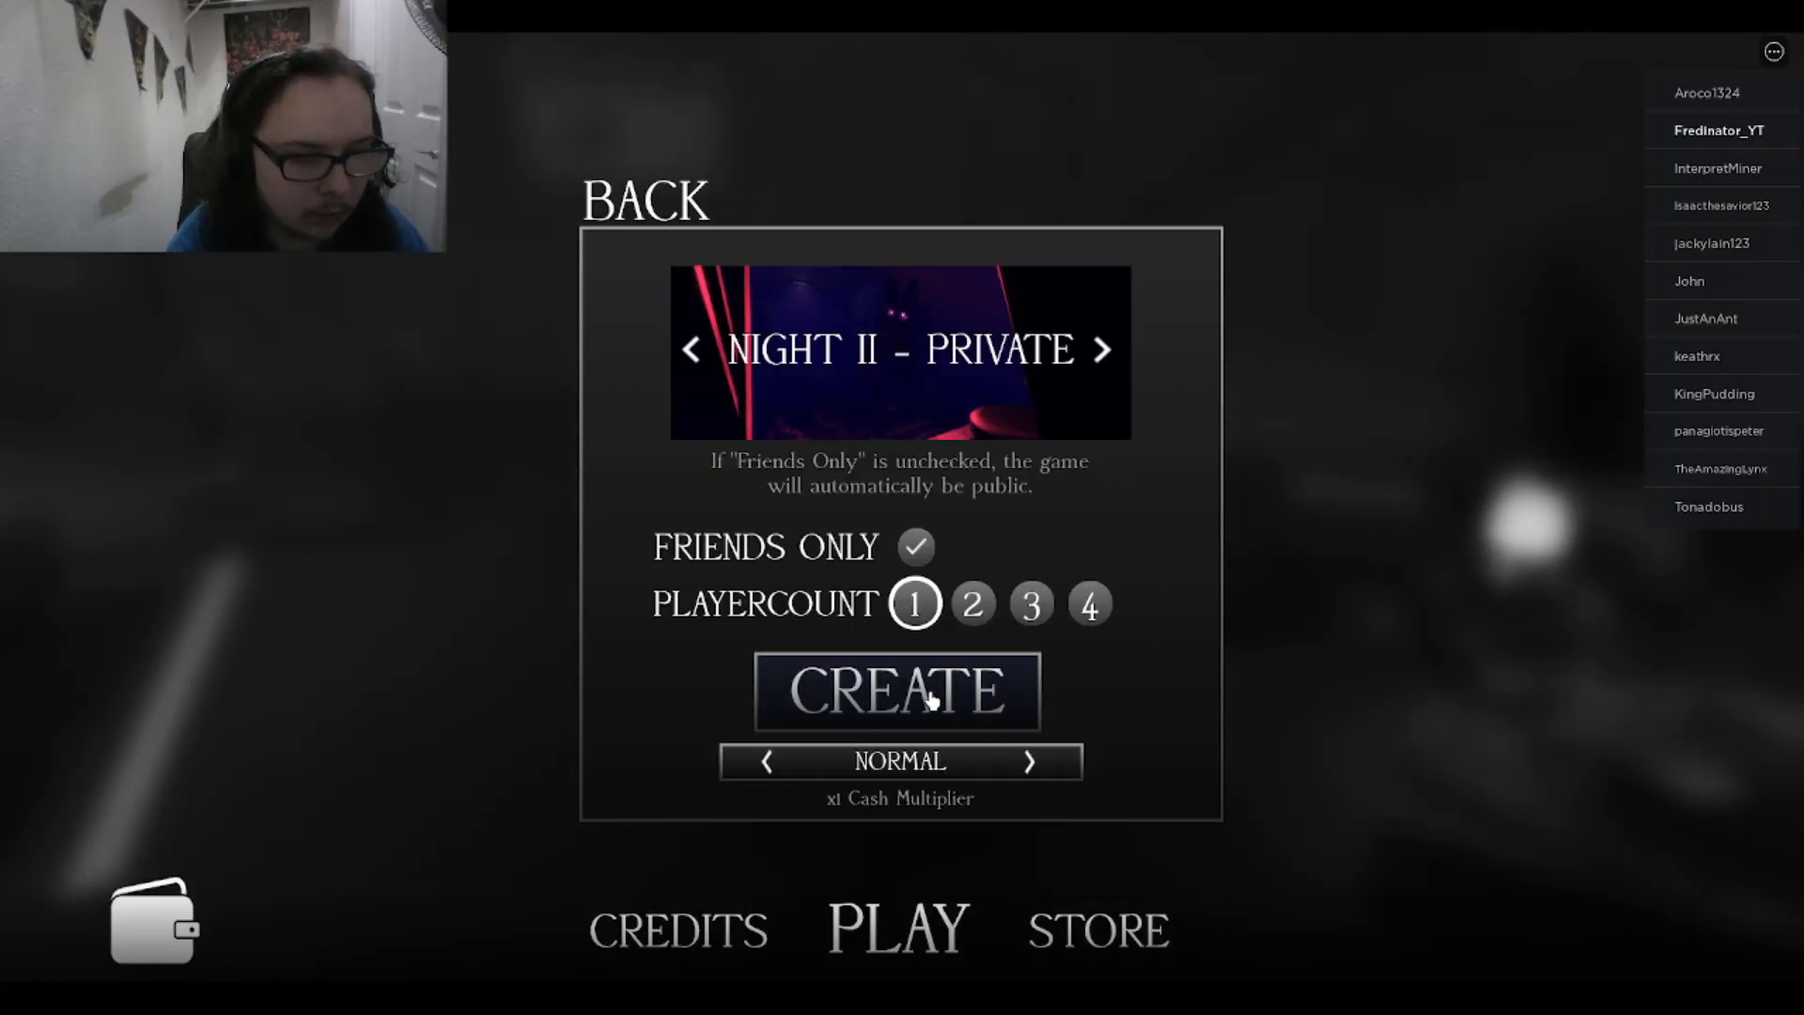
# Begin the Night II round with Amber selected and arrive in the office
pyautogui.click(896, 692)
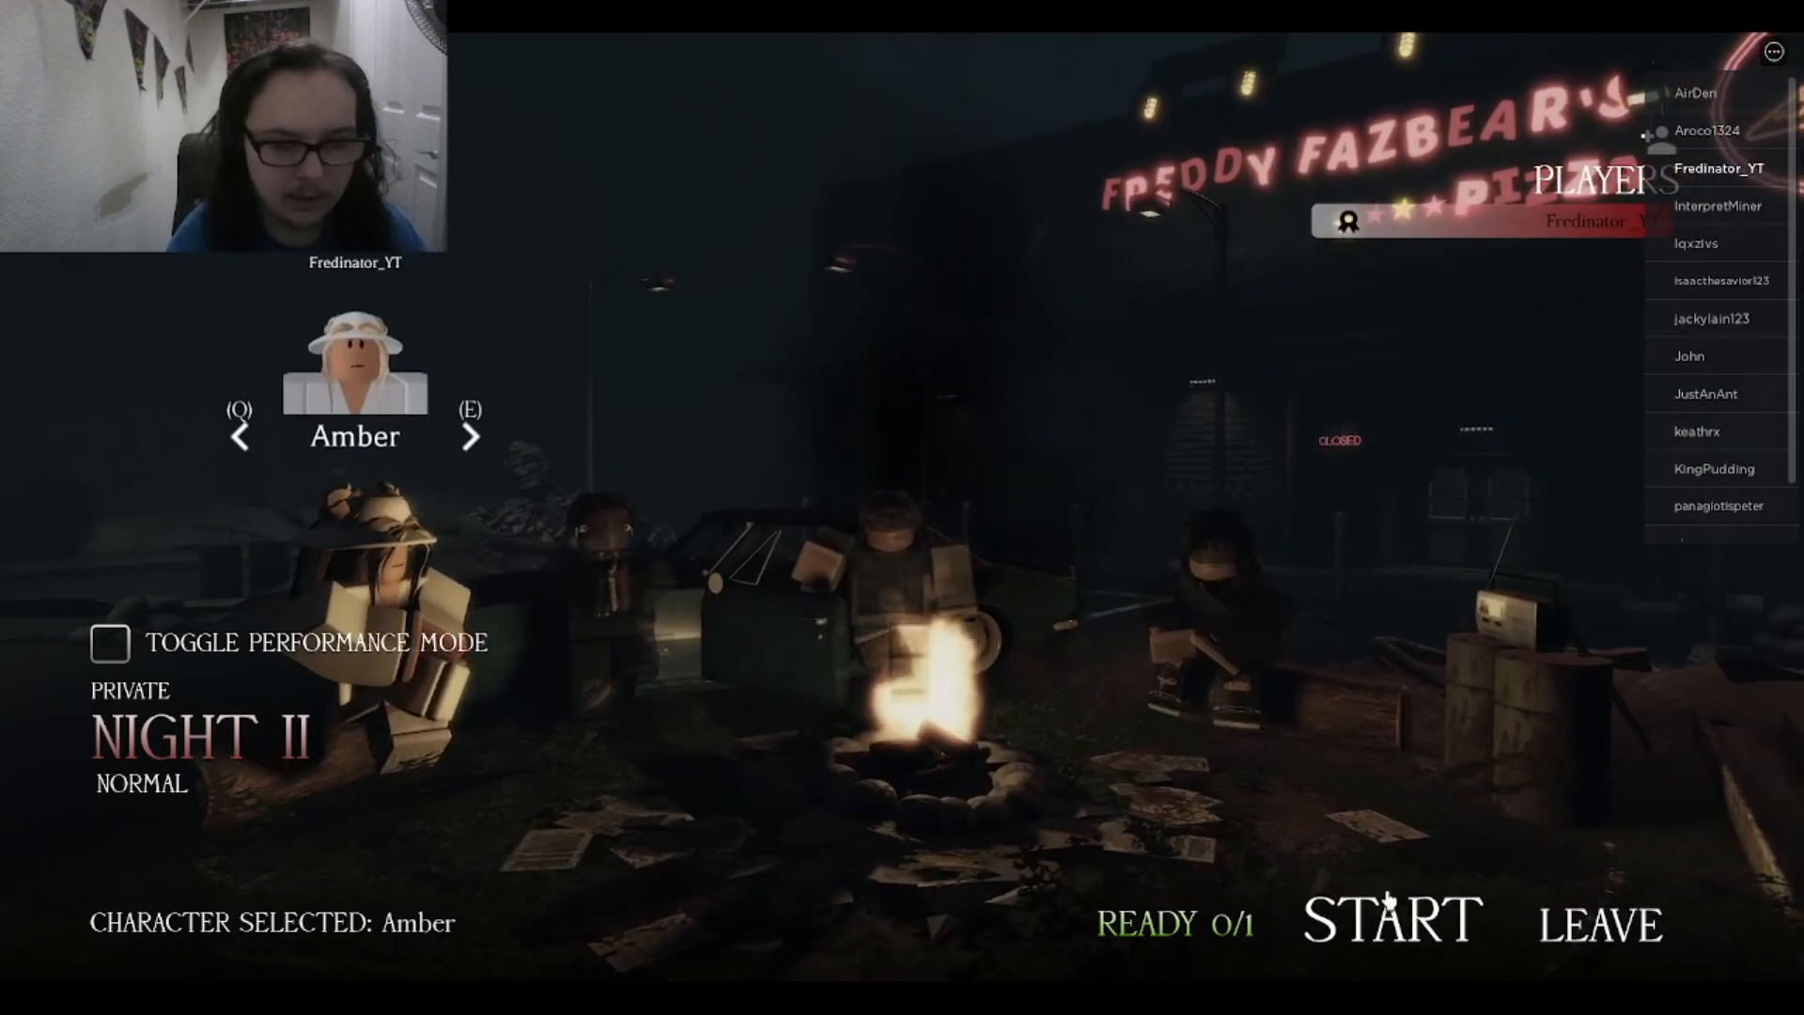
pyautogui.click(1389, 919)
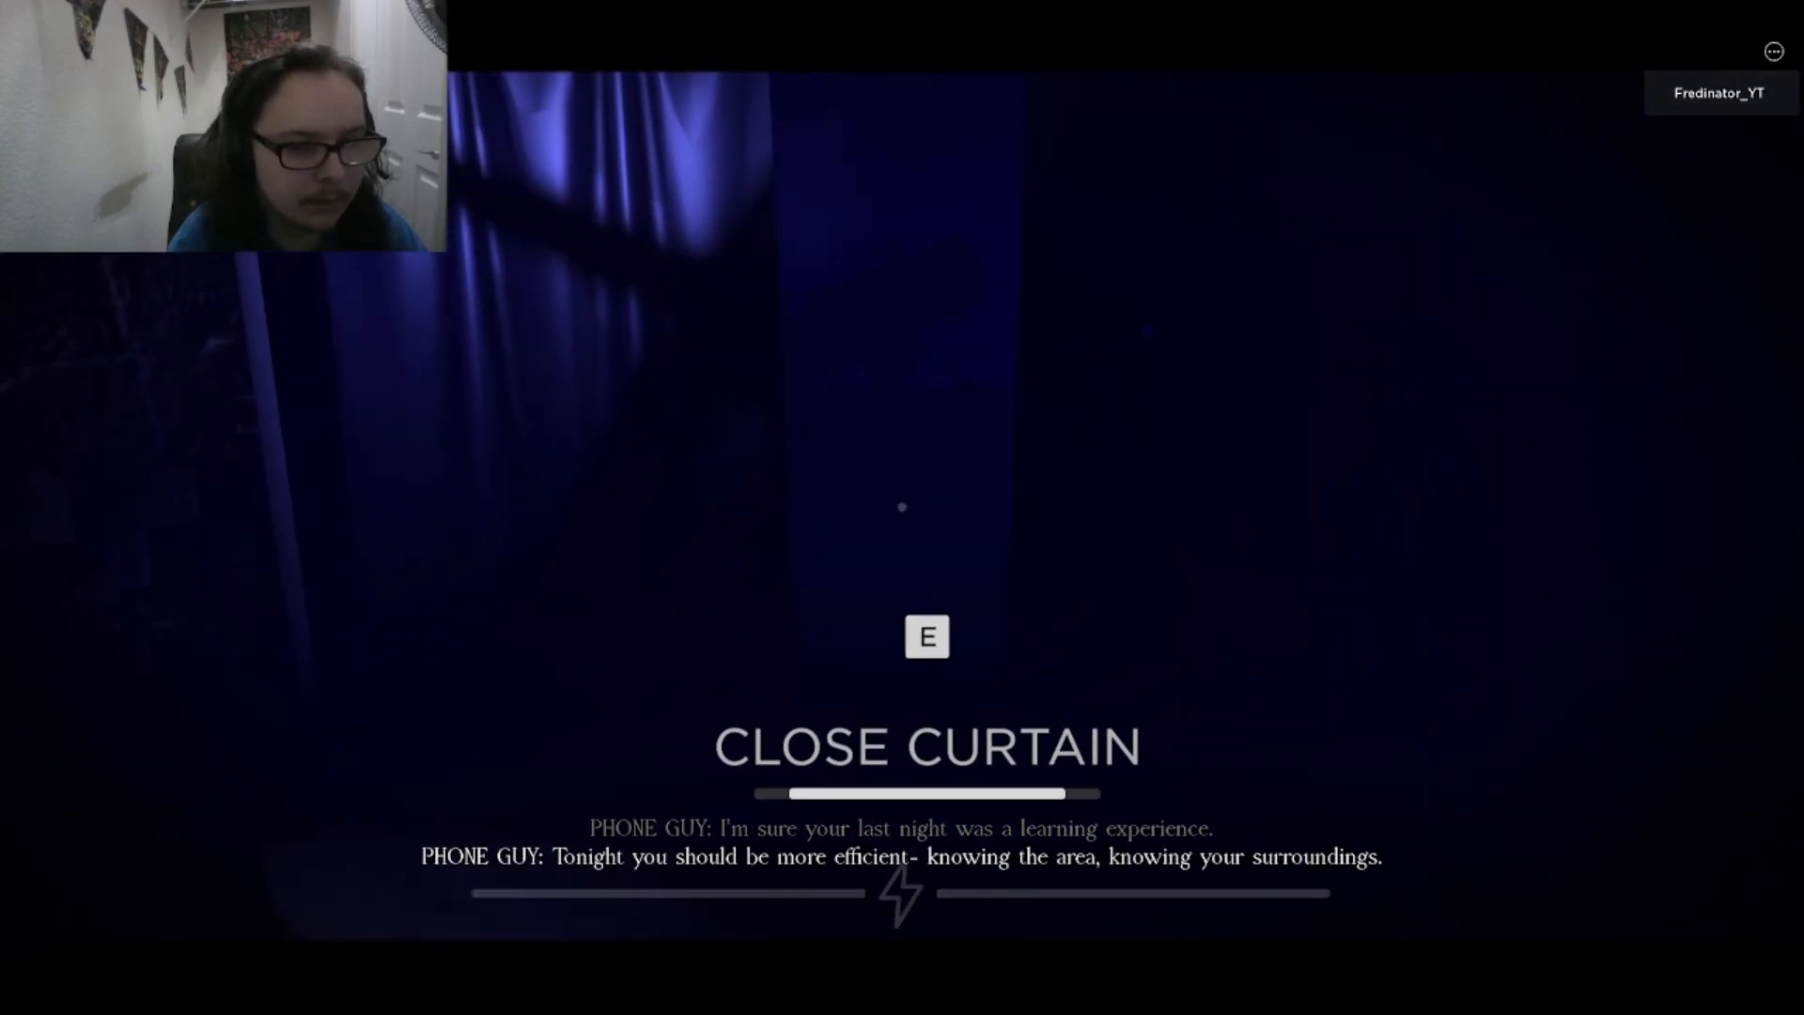
# Close the curtain and collect the battery from the box beside the desk
pyautogui.press('e')
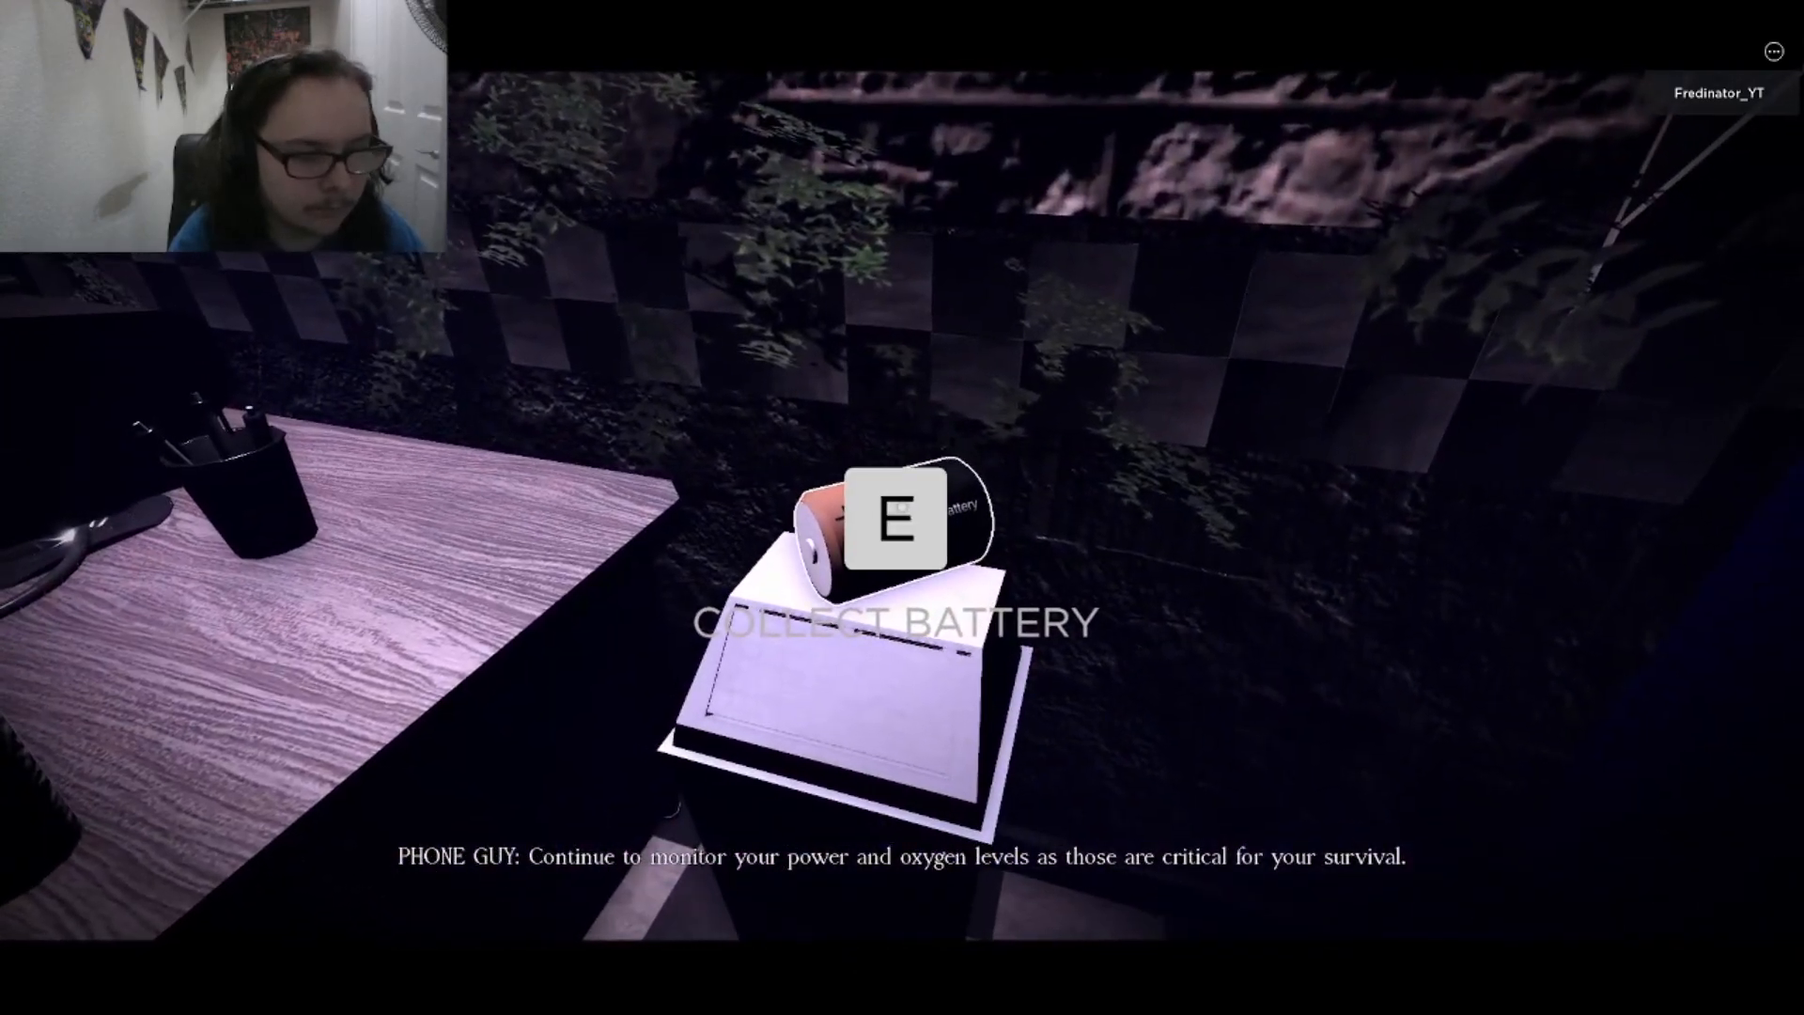
pyautogui.press('e')
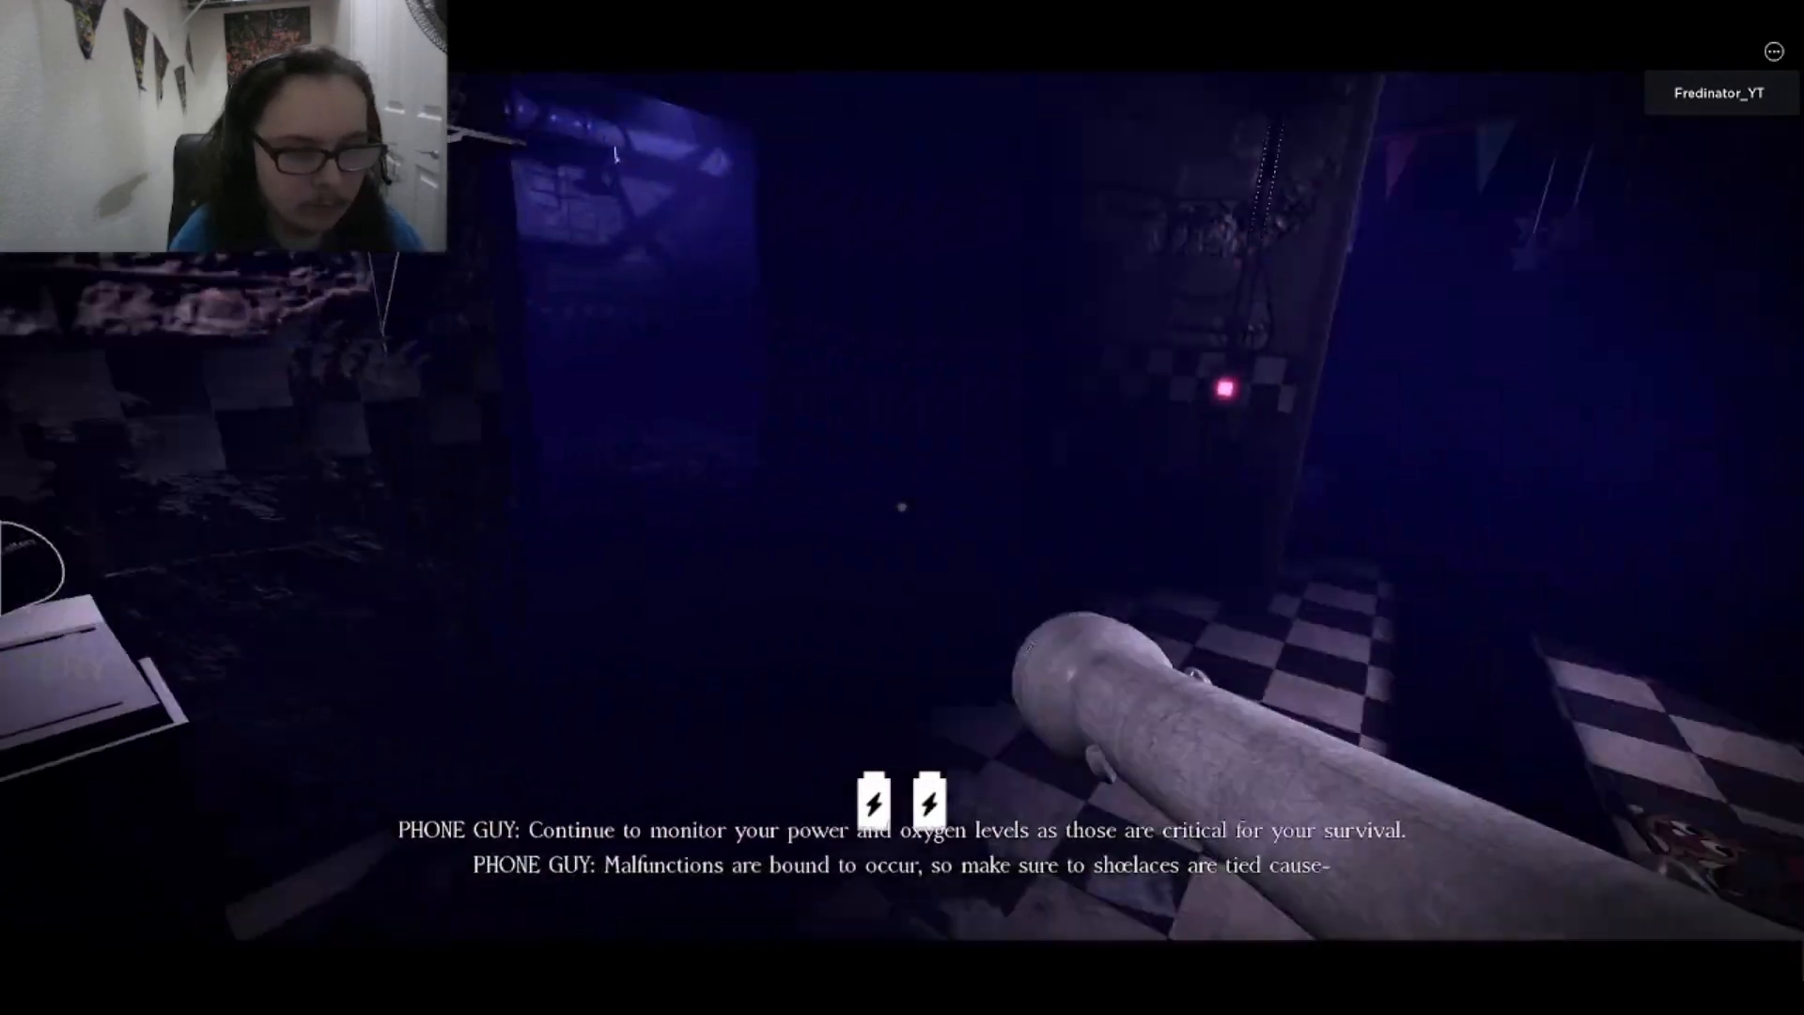
pyautogui.moveTo(902, 507)
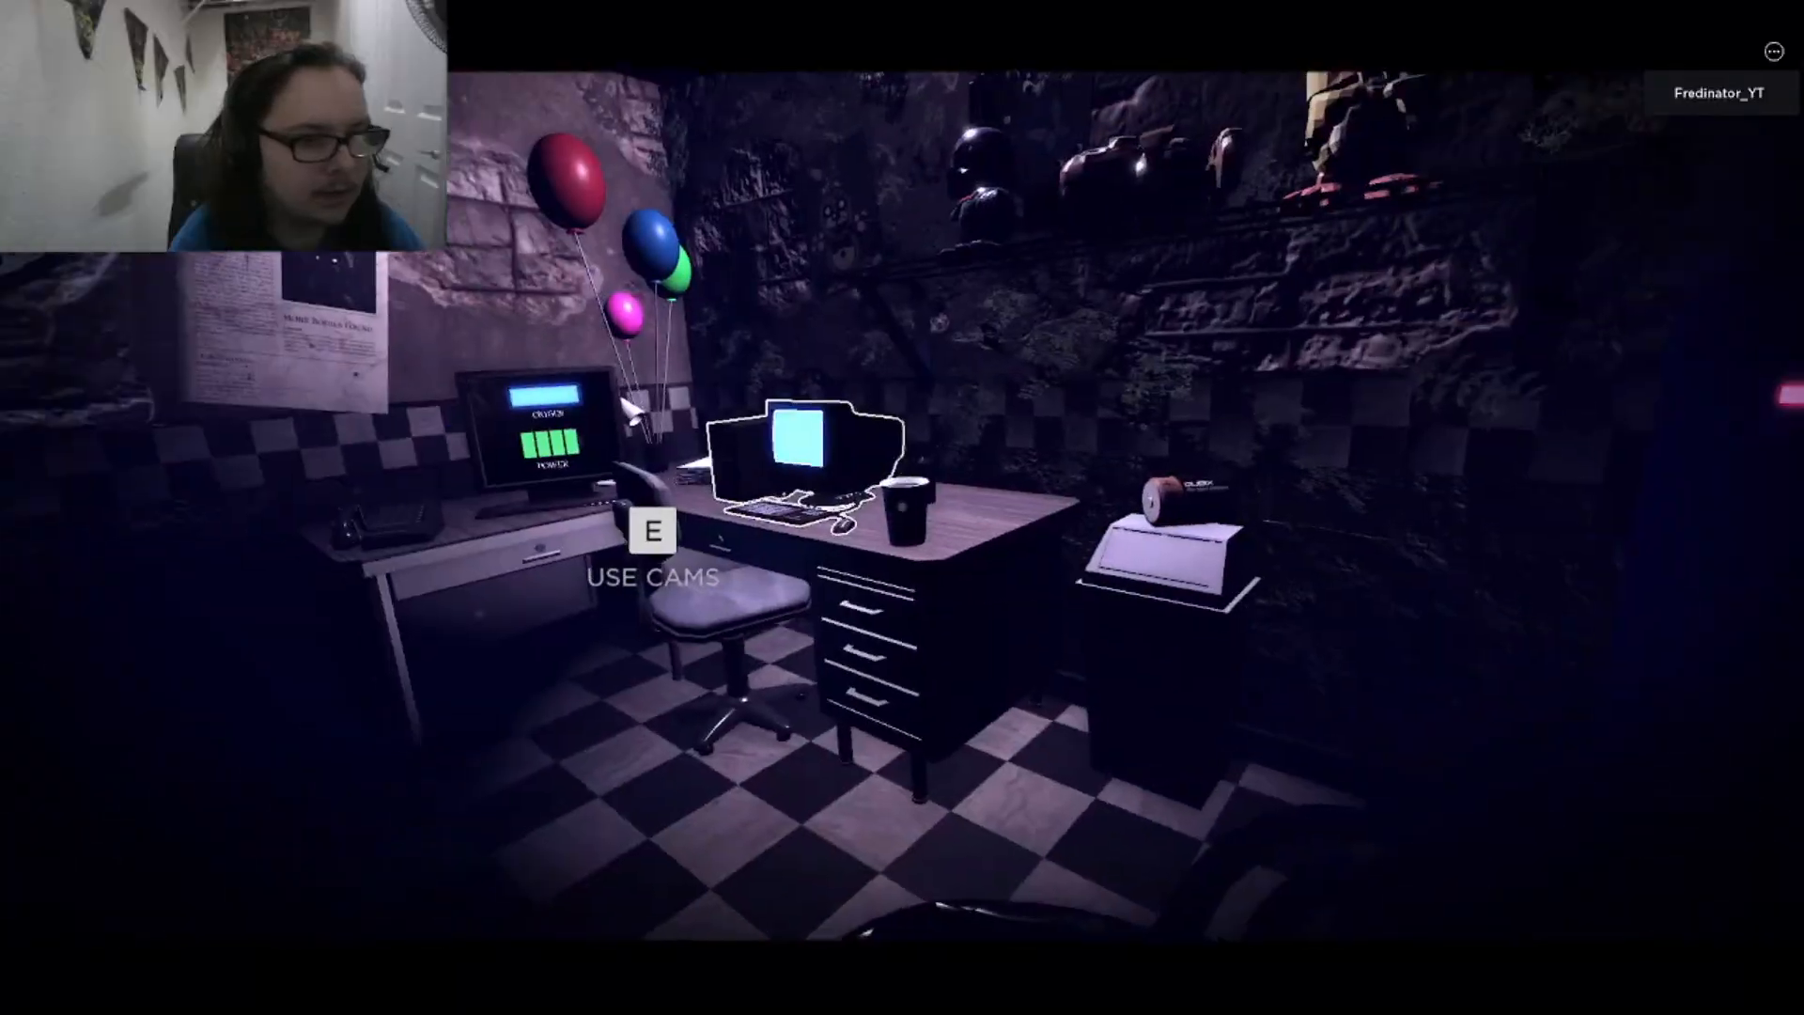
# Hold the office curtain shut repeatedly before heading to the red-lit door
pyautogui.press('e')
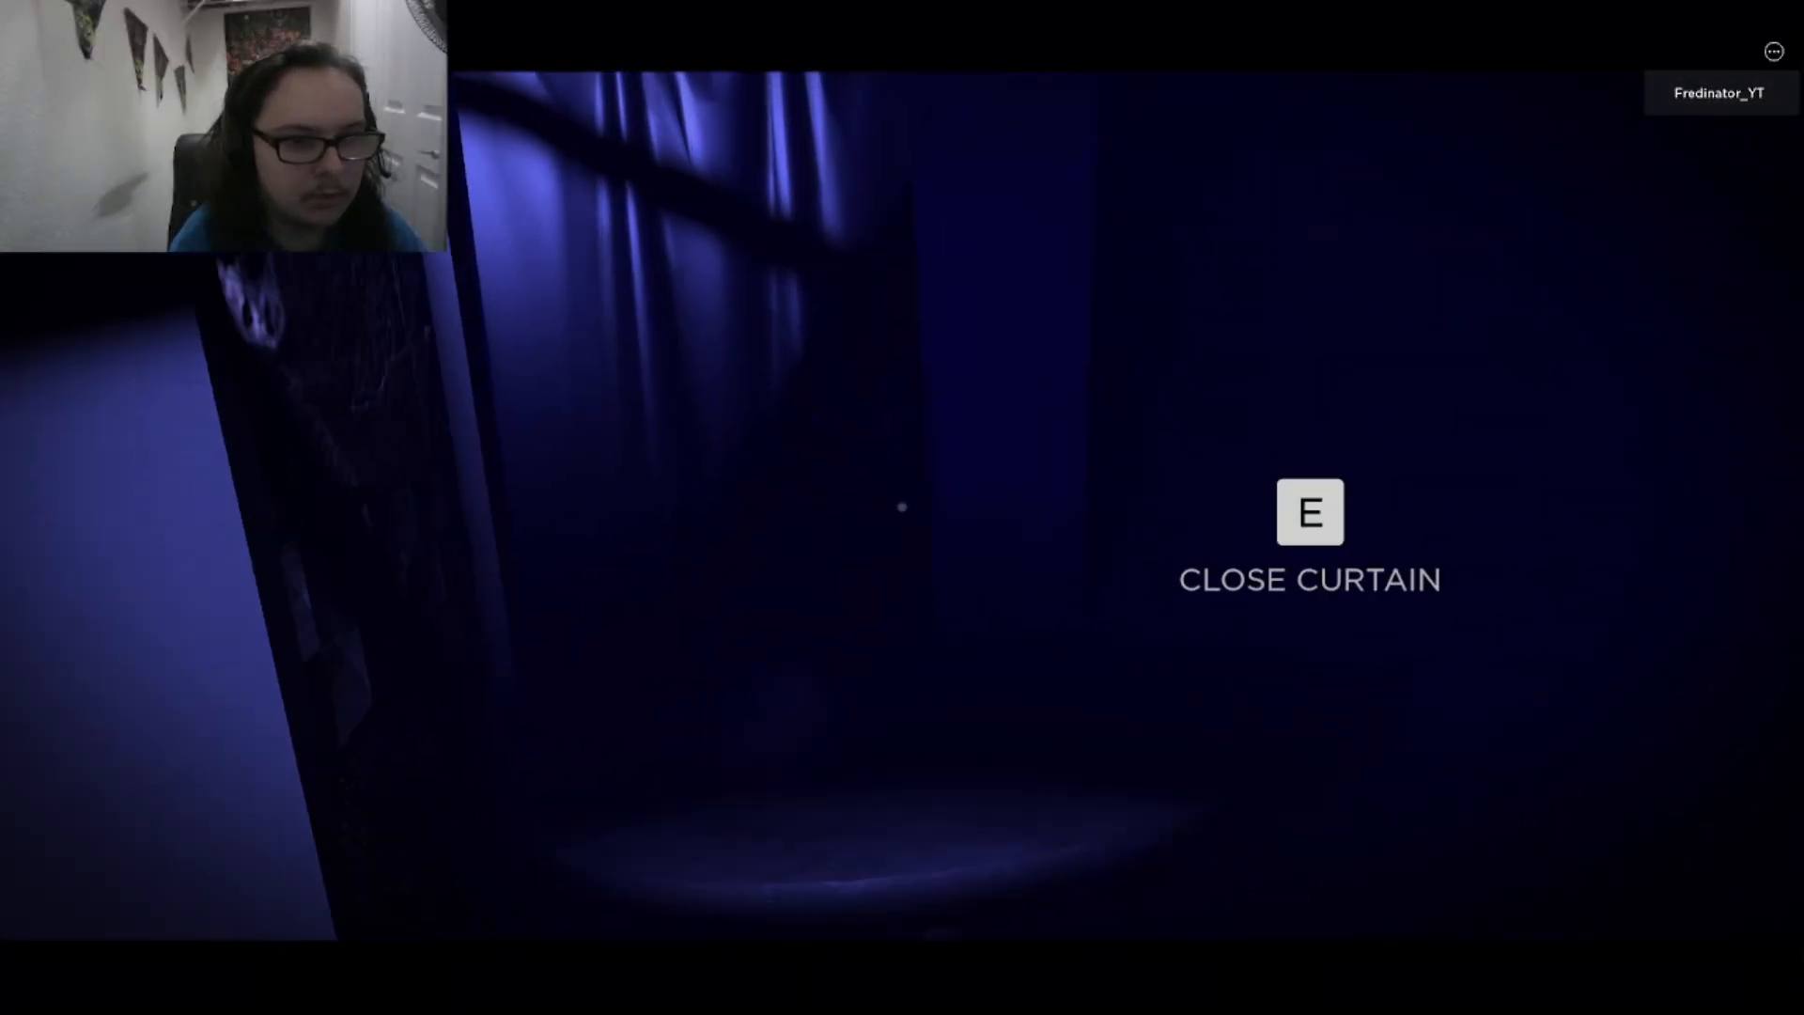
pyautogui.press('e')
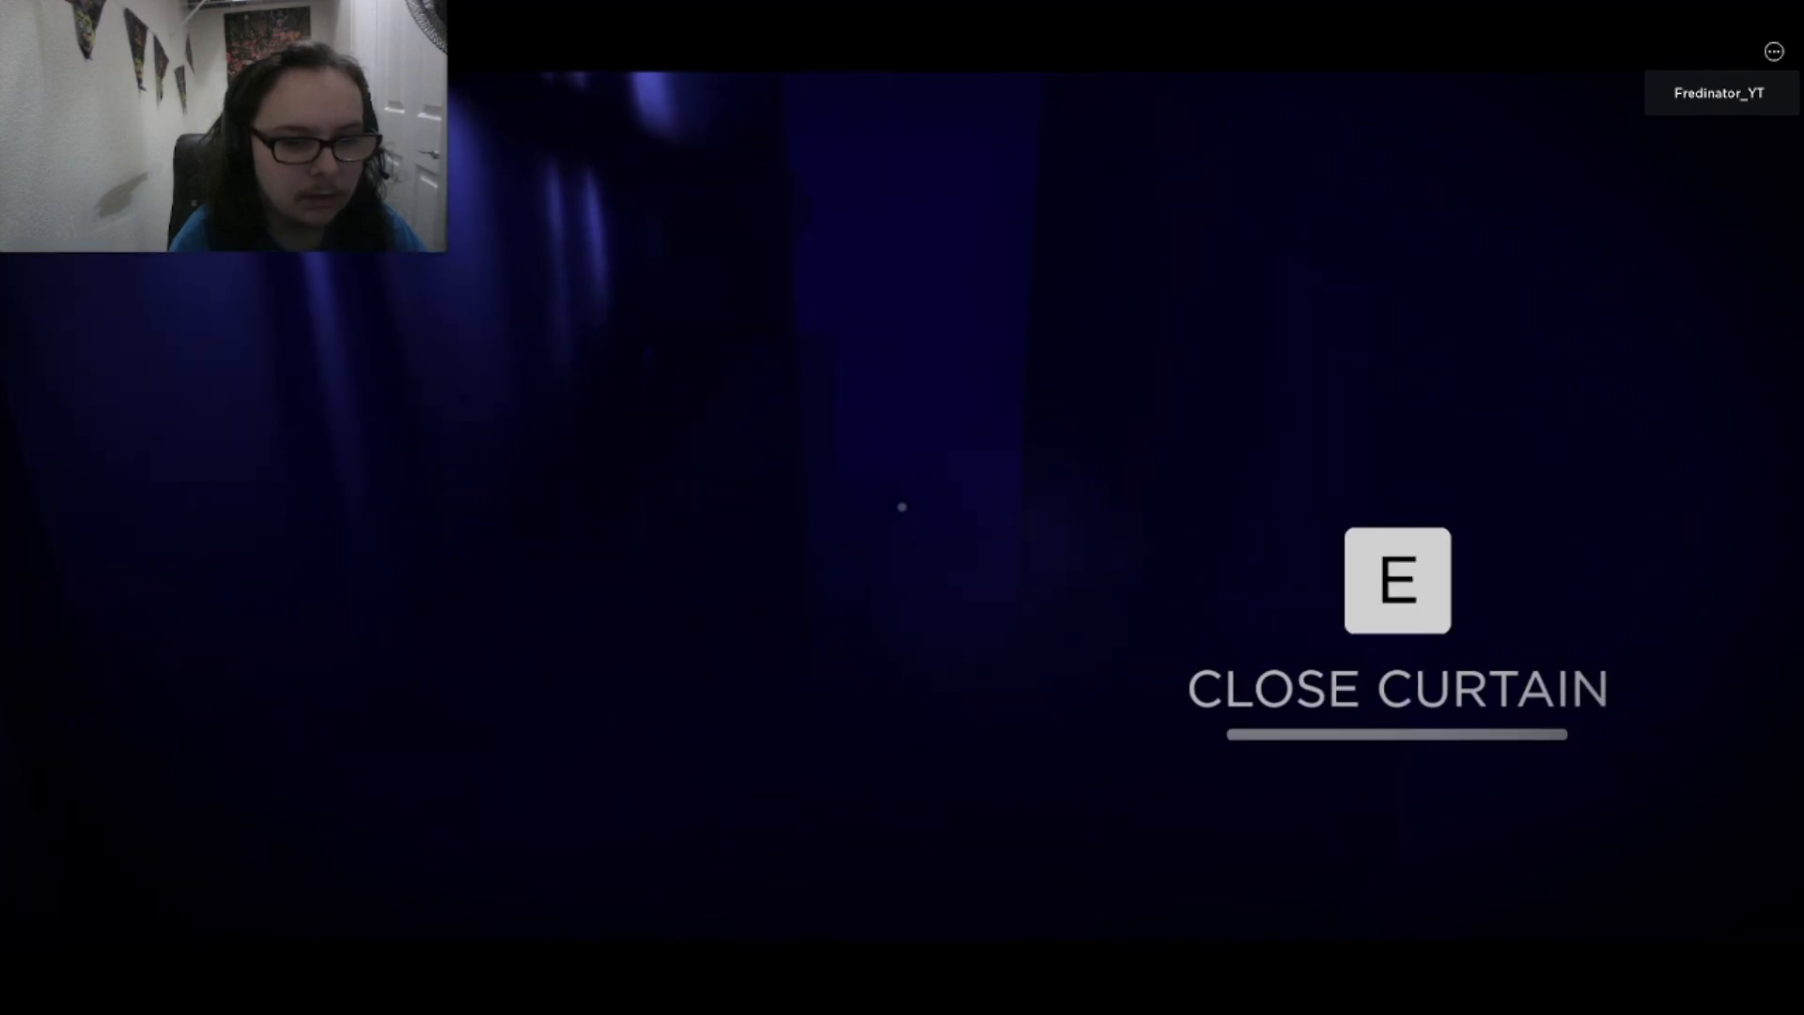
pyautogui.press('e')
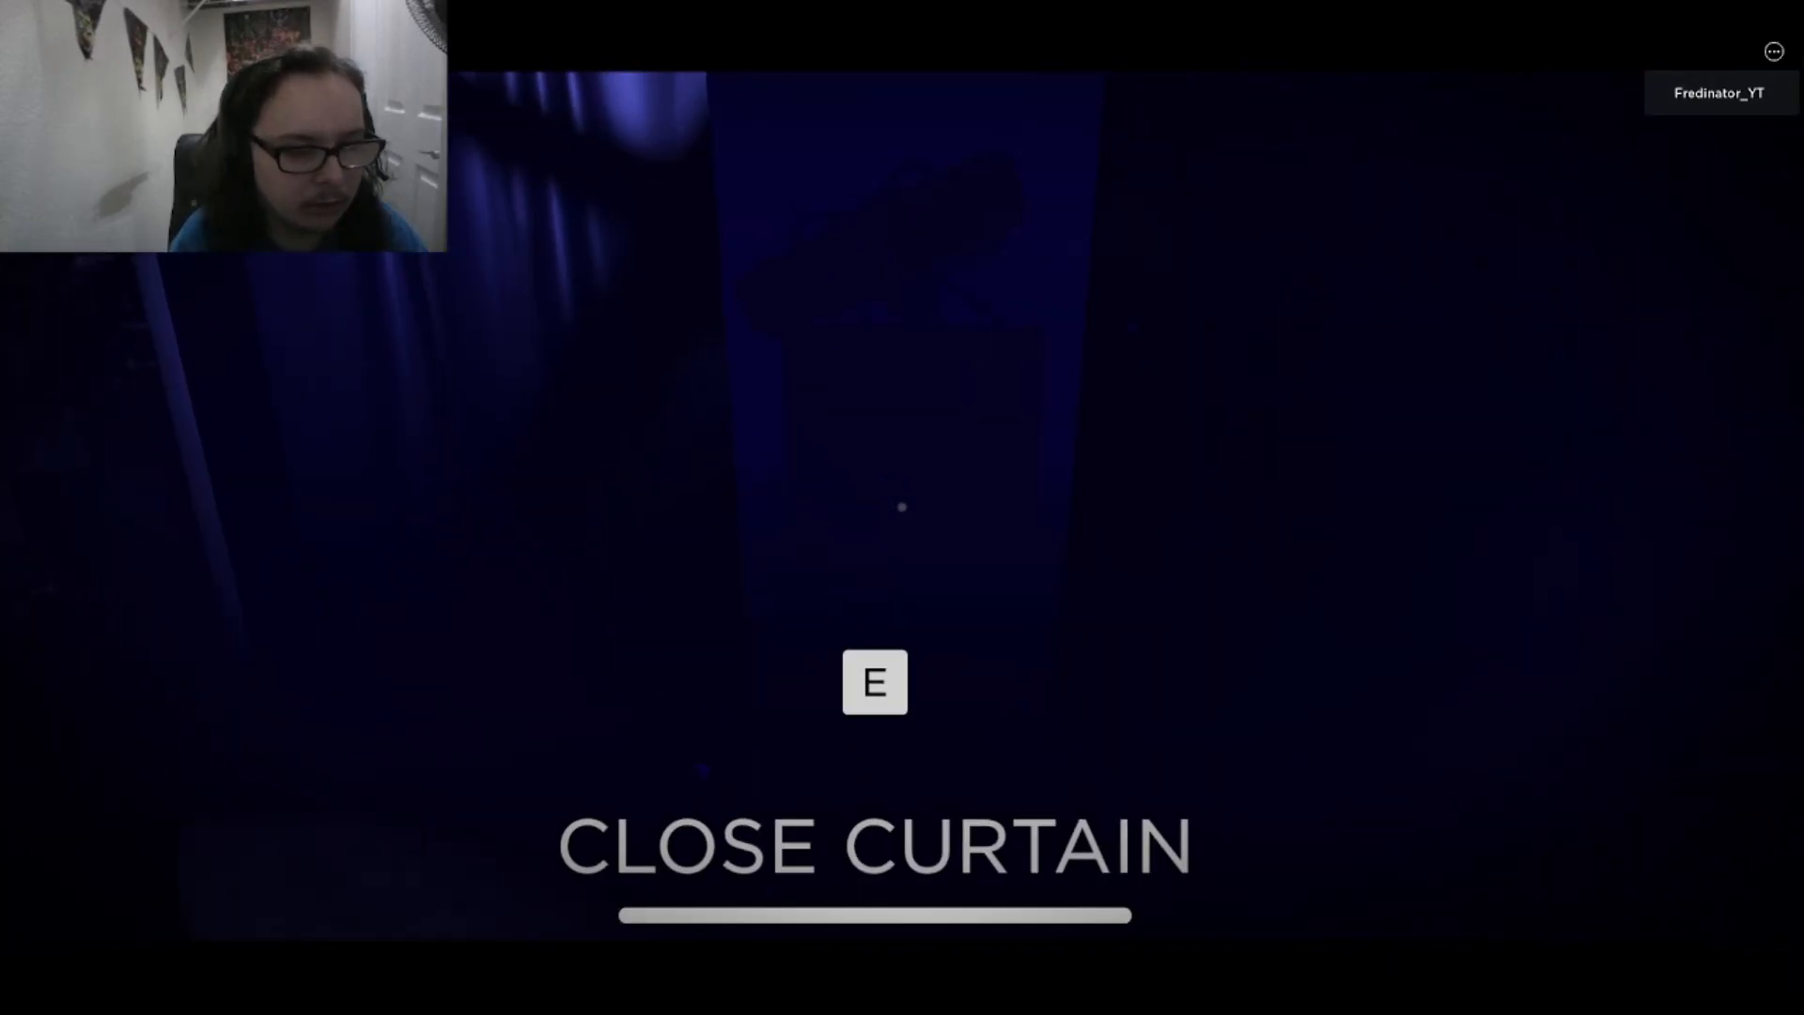
pyautogui.press('e')
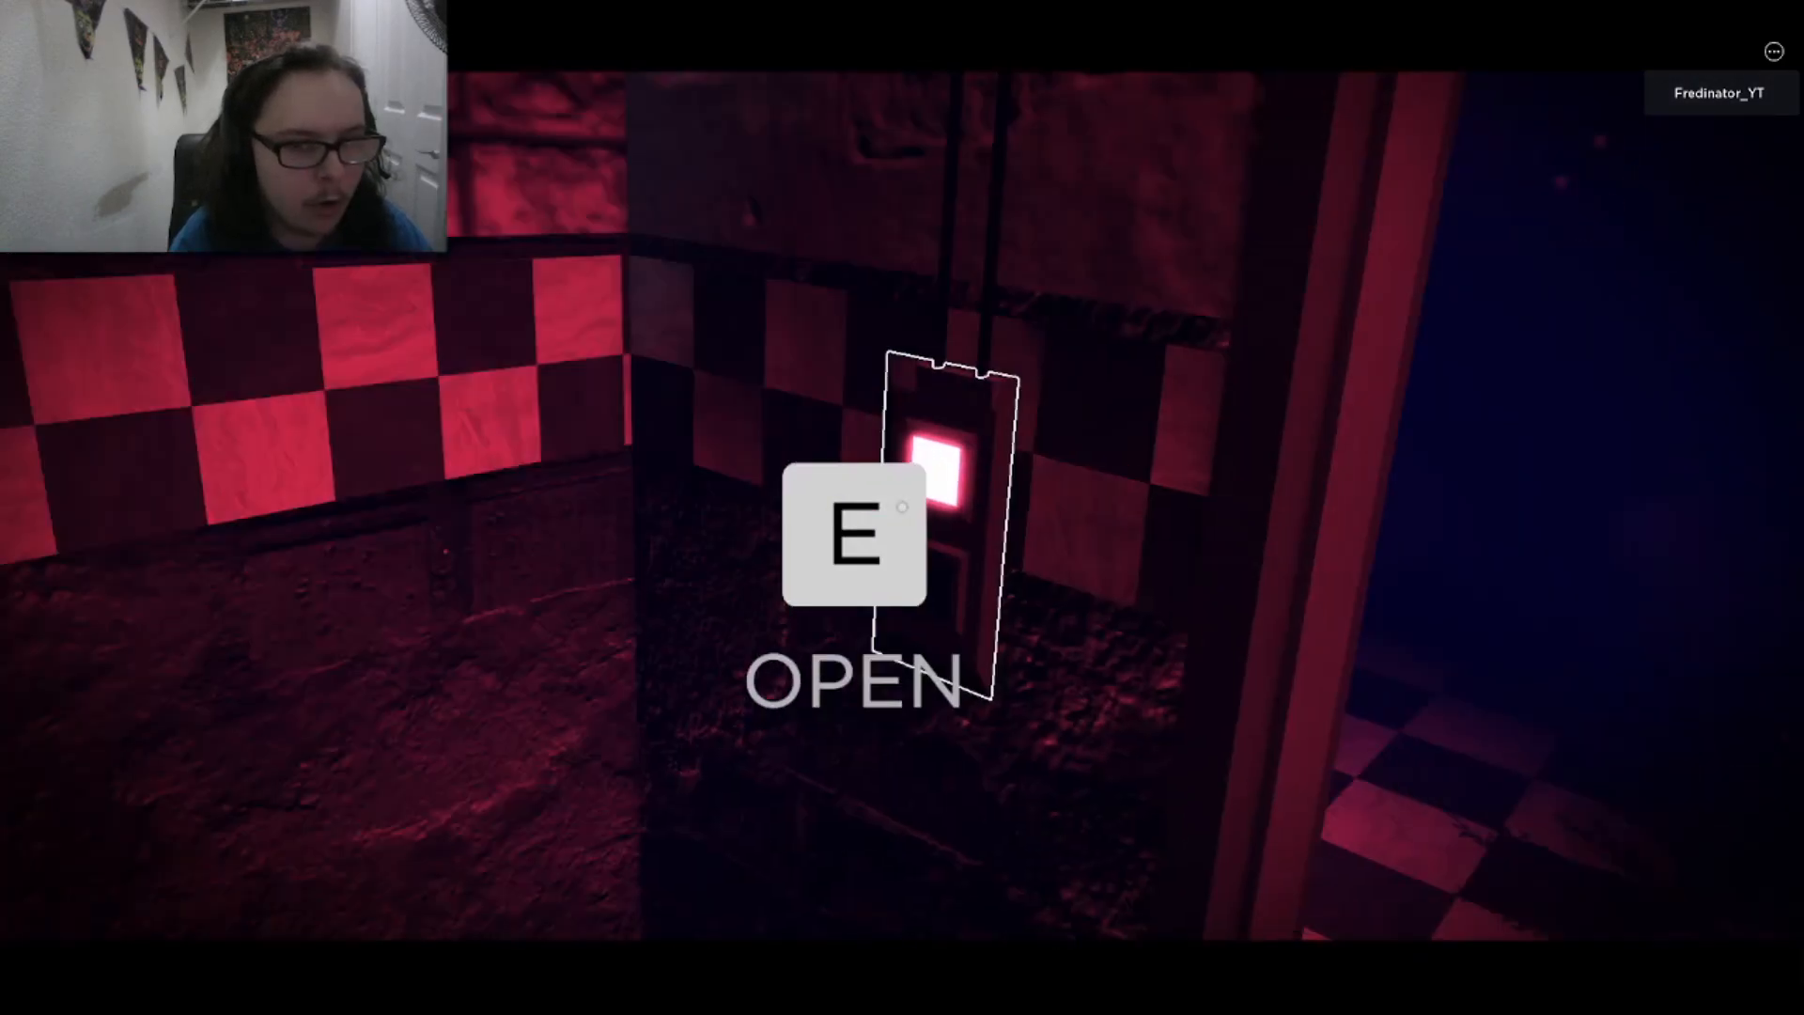
# Go through the red-lit door and close it behind before reaching the hiding spot
pyautogui.press('e')
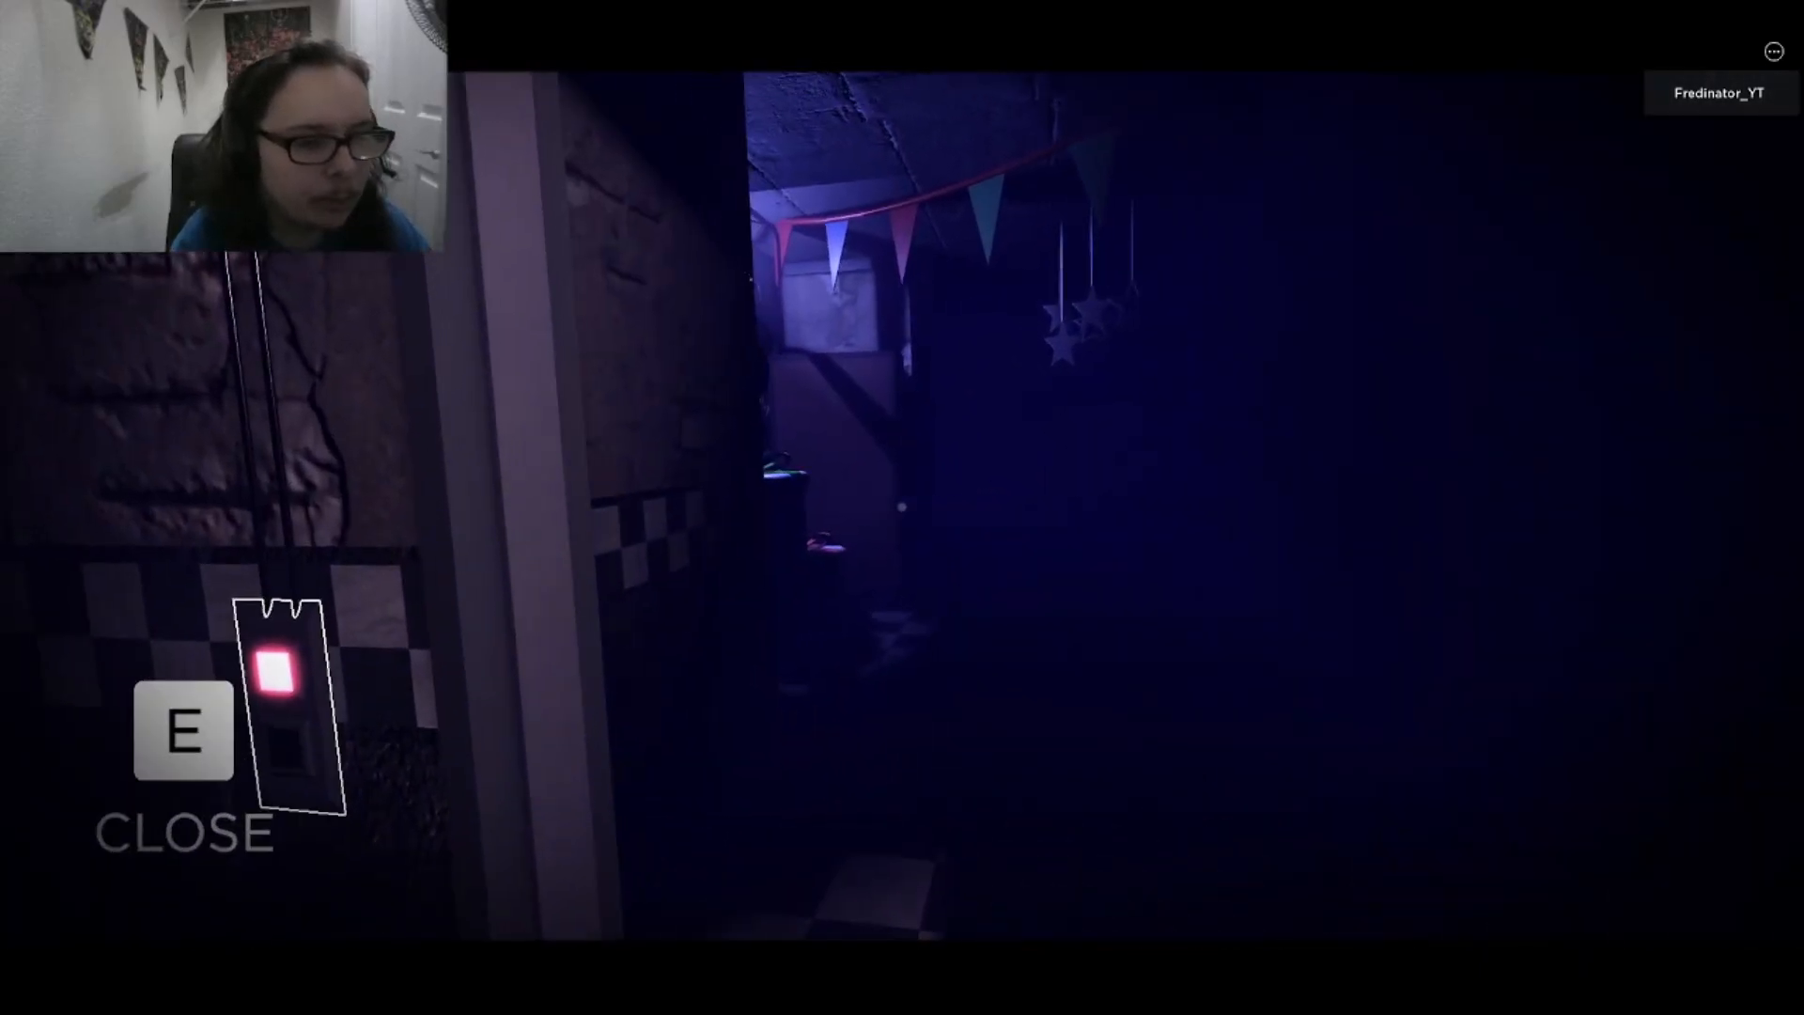
pyautogui.press('e')
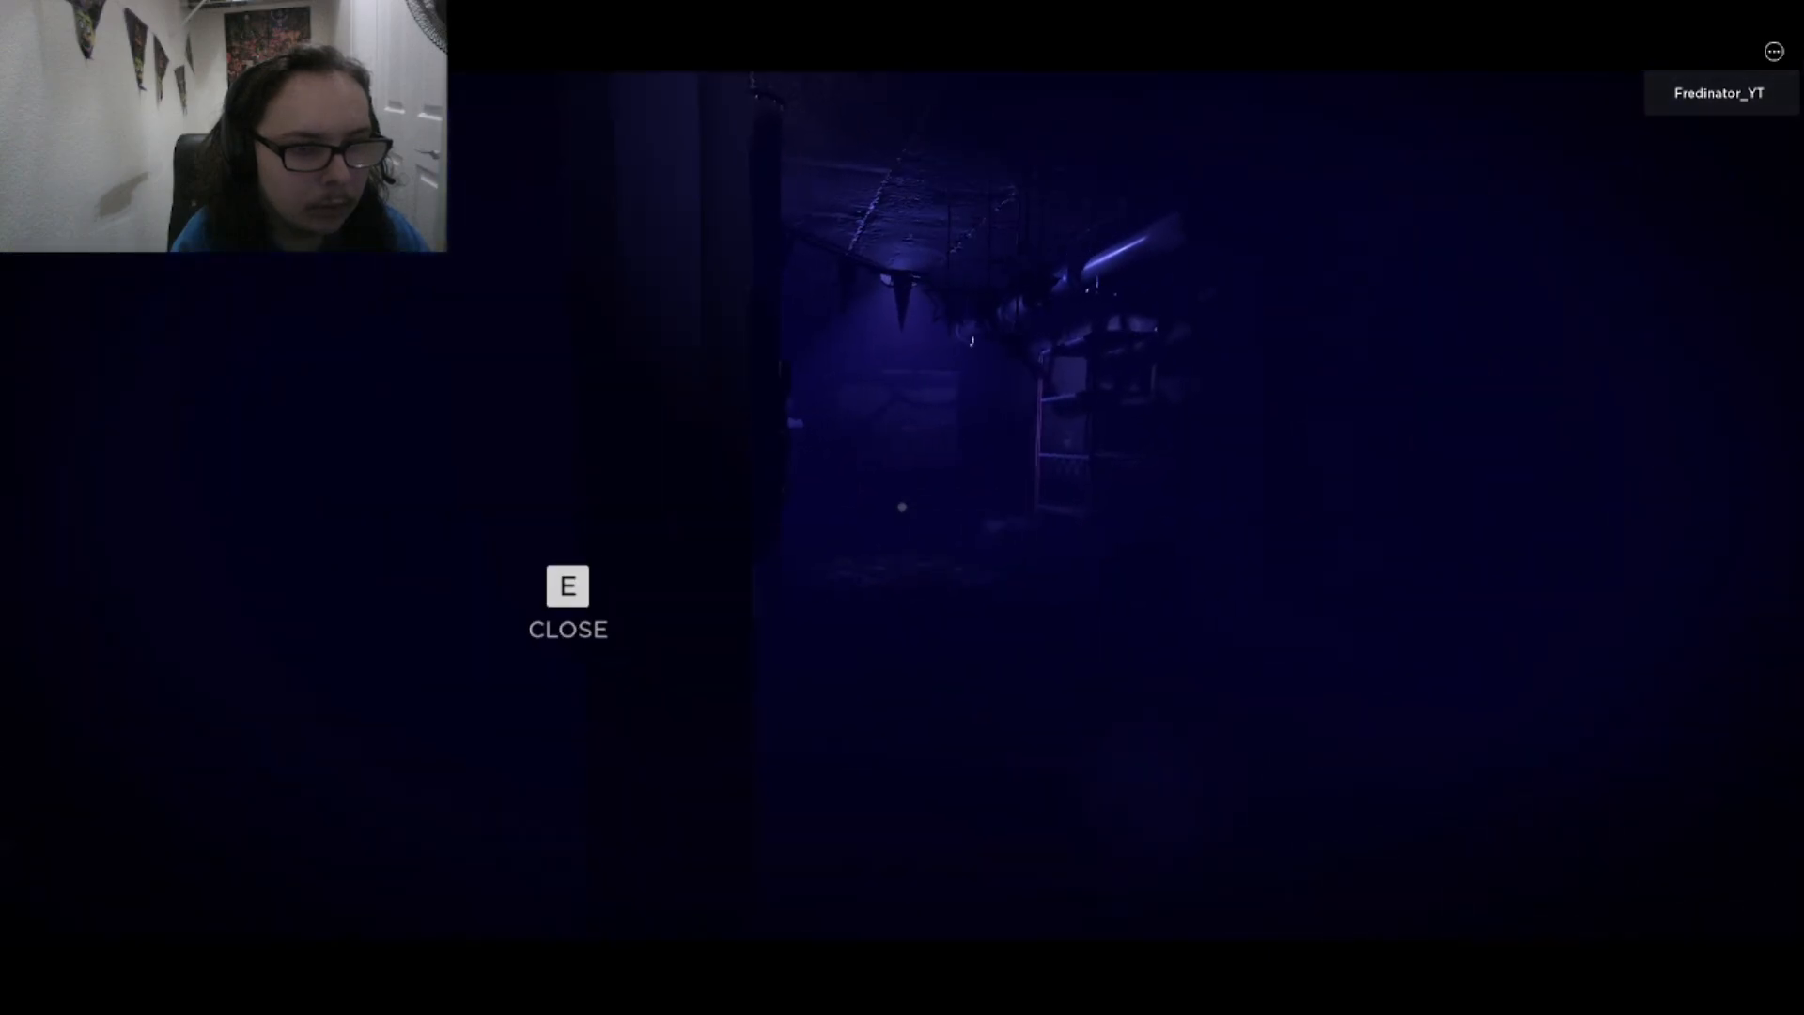
pyautogui.press('e')
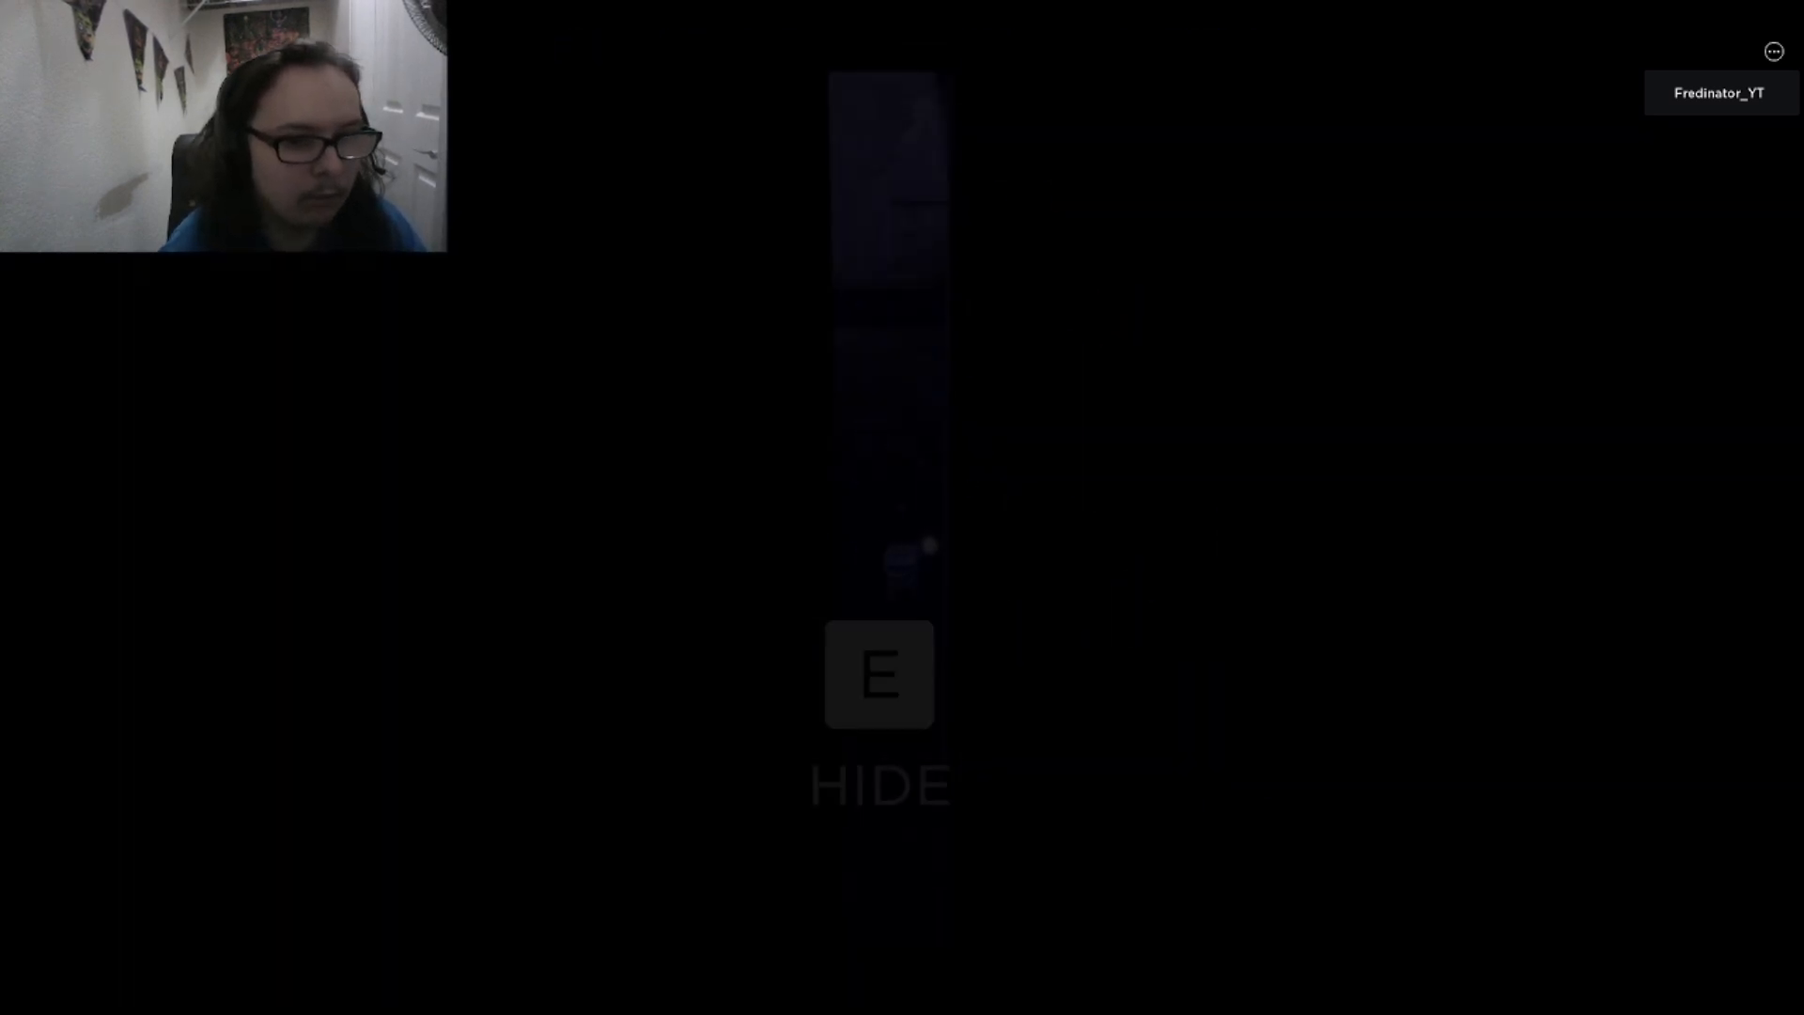
# Hide inside the locker while Freddy looks in, then leave once it is safe
pyautogui.press('e')
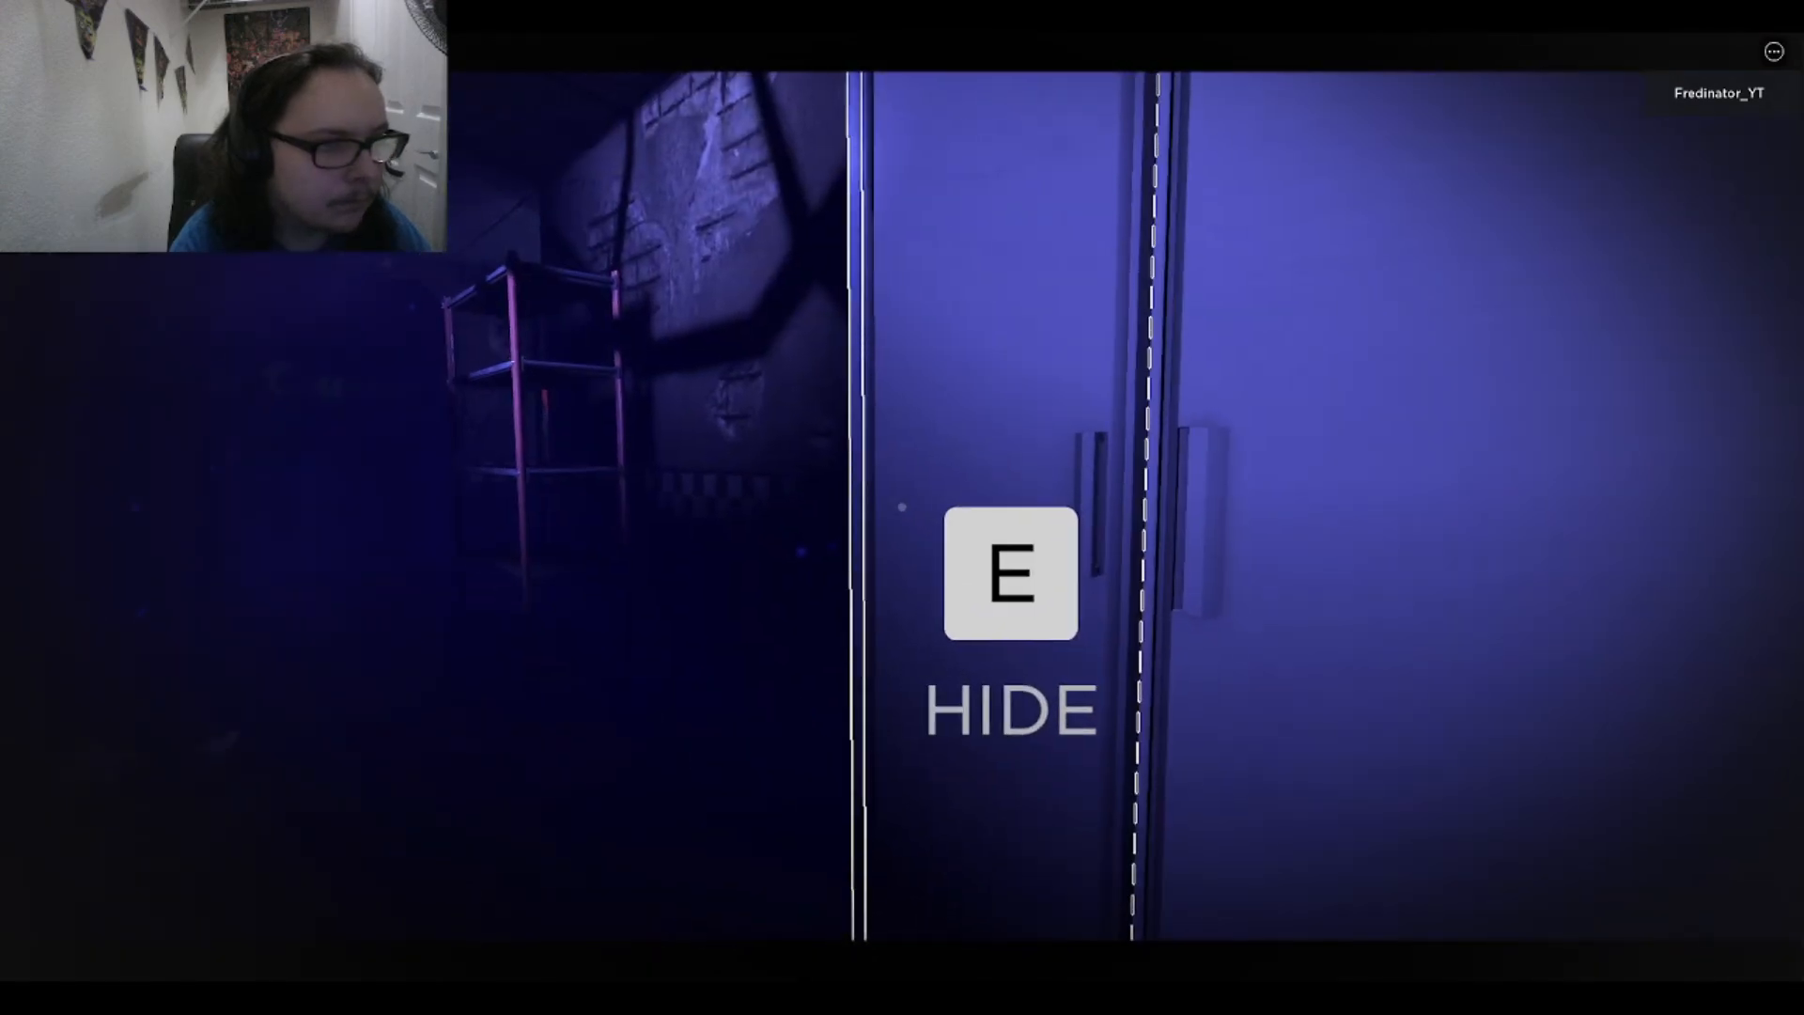
pyautogui.press('e')
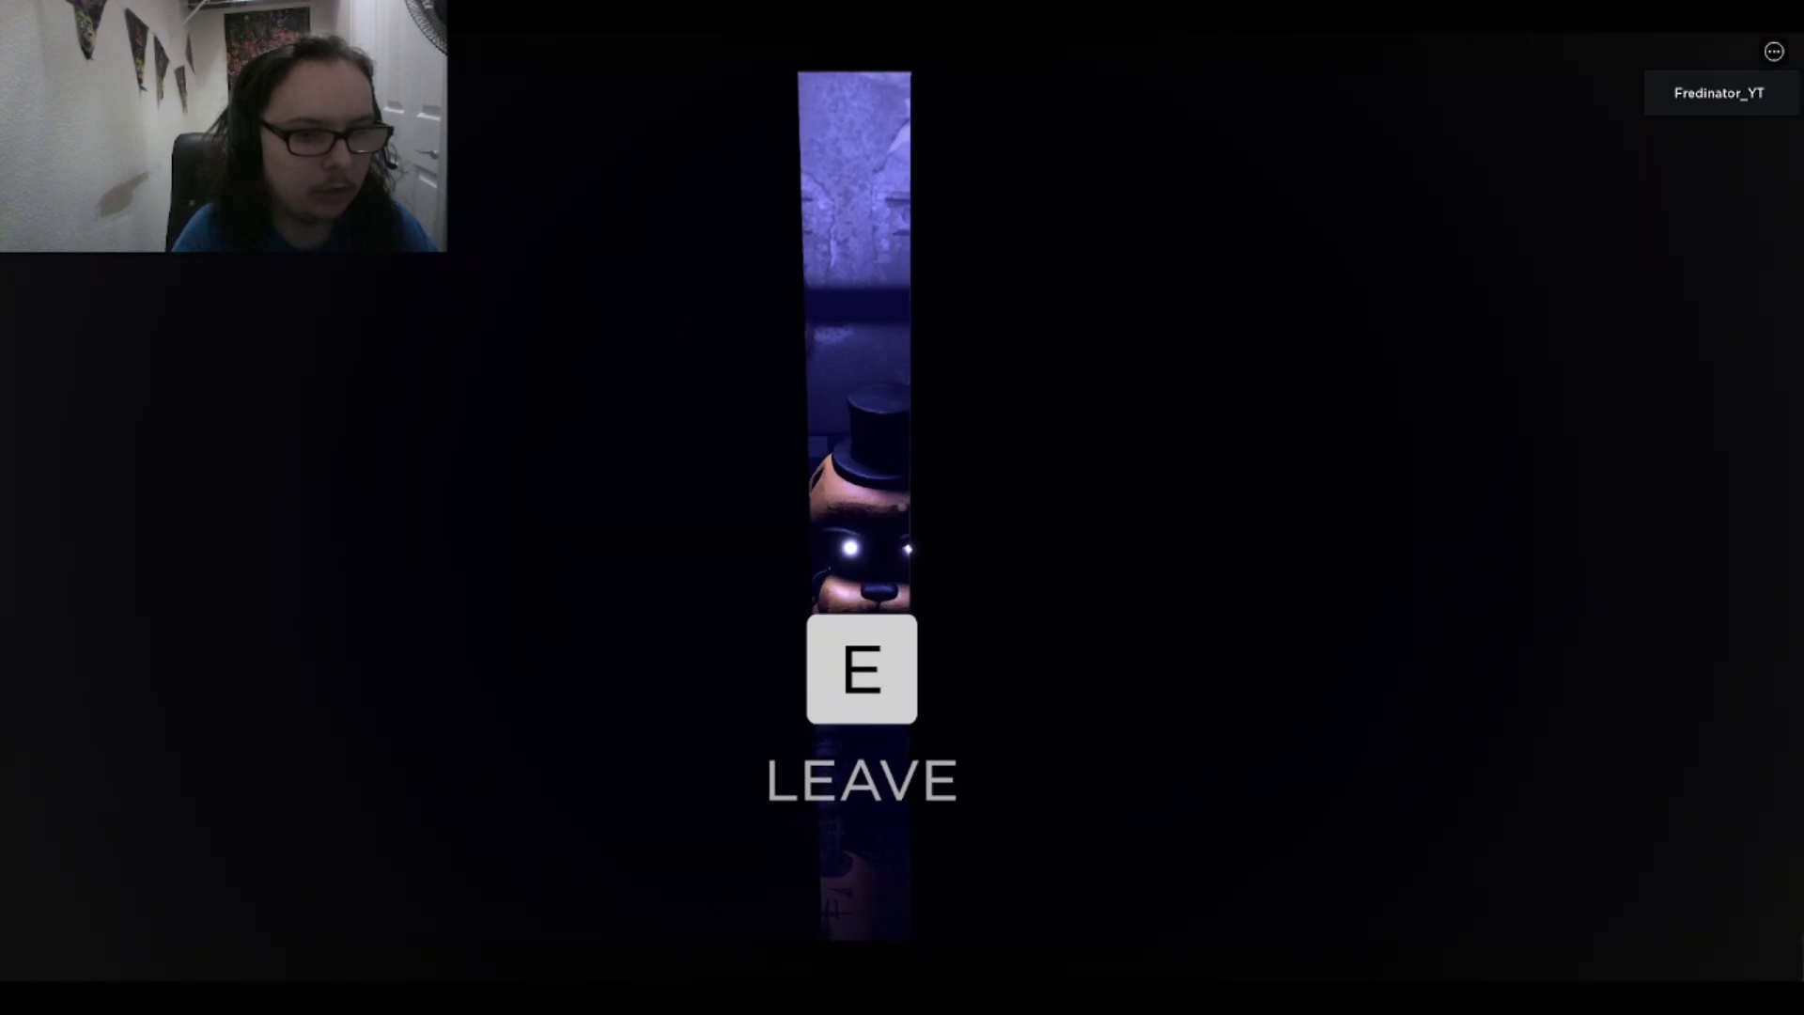
pyautogui.press('e')
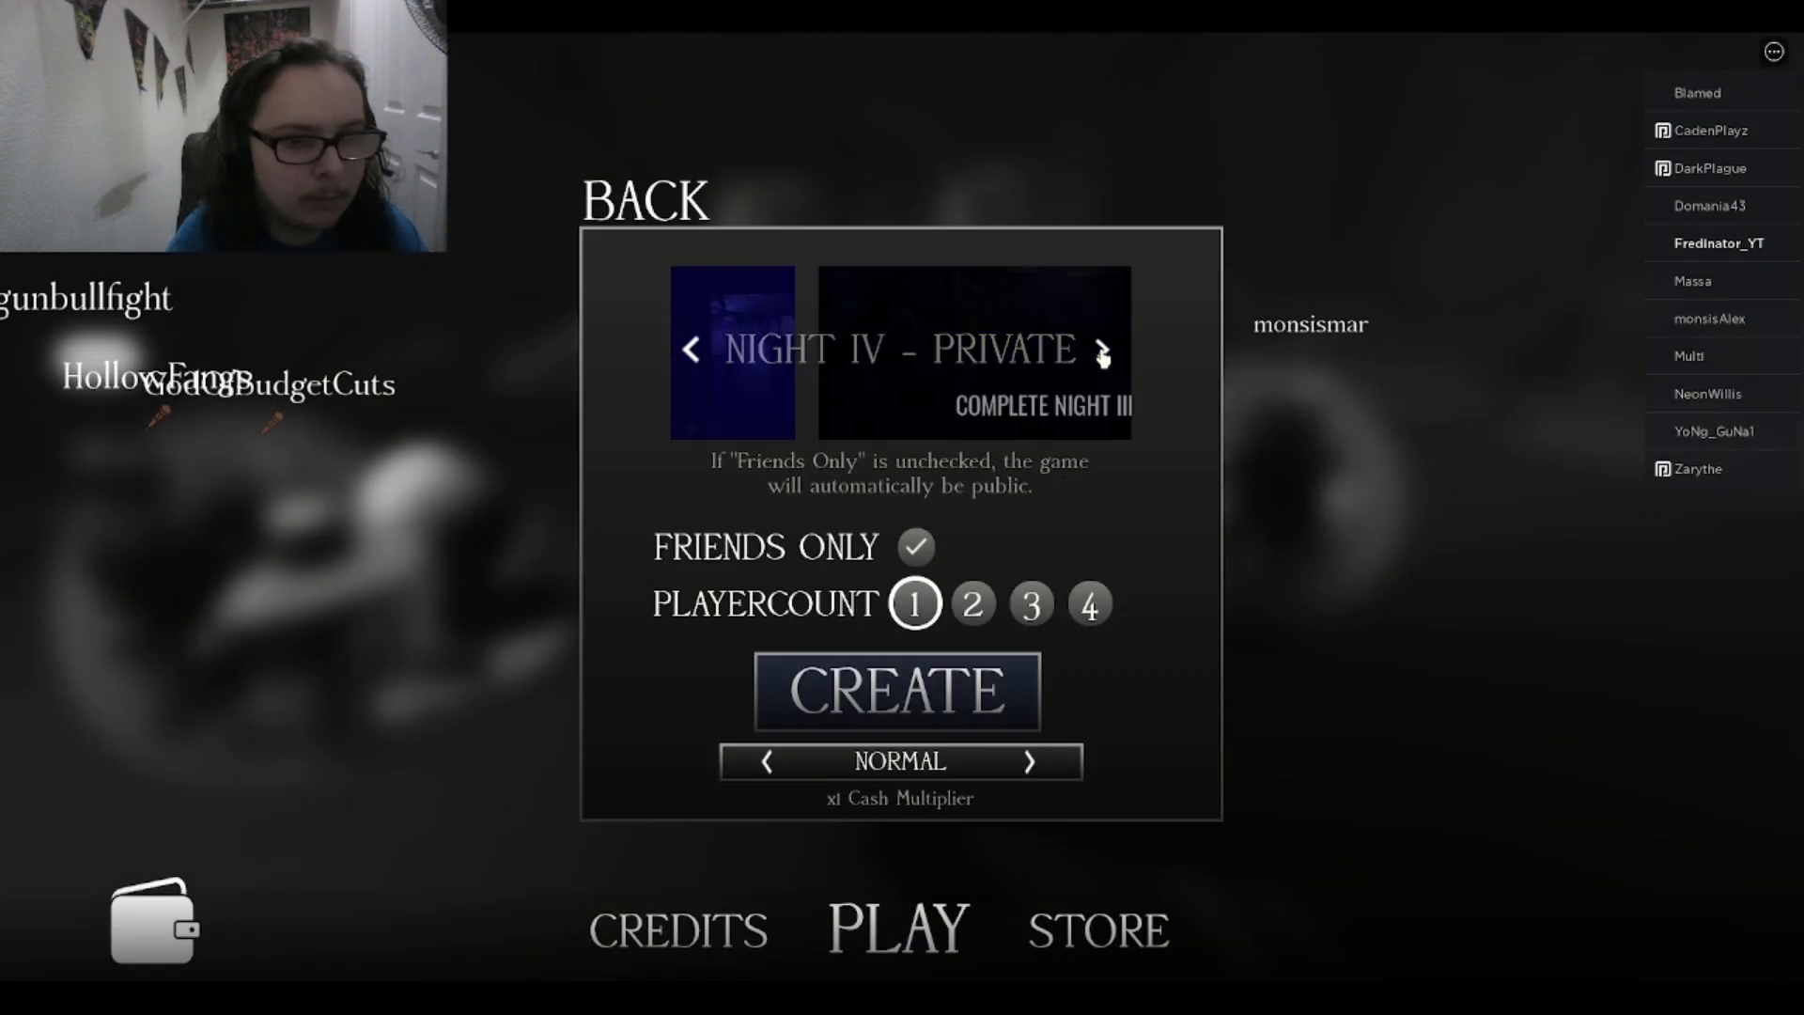
# Select NIGHT III - PRIVATE on Normal and create the match
pyautogui.click(690, 352)
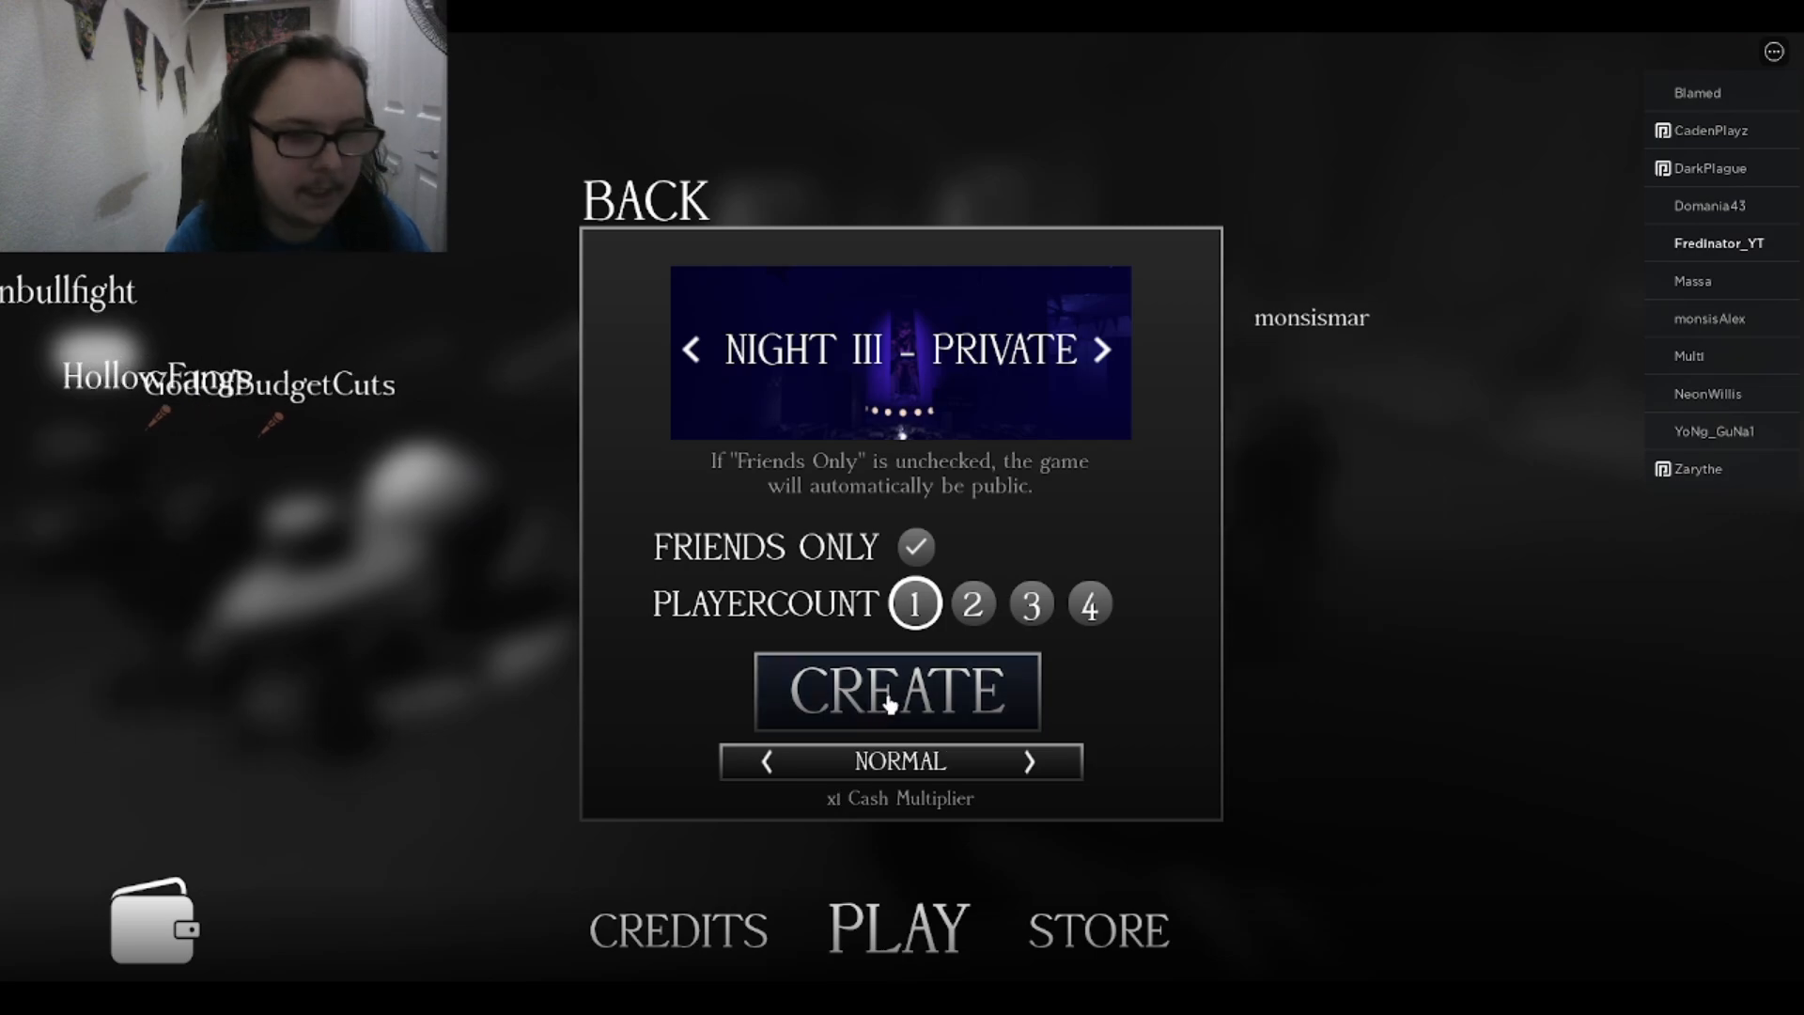
pyautogui.click(897, 692)
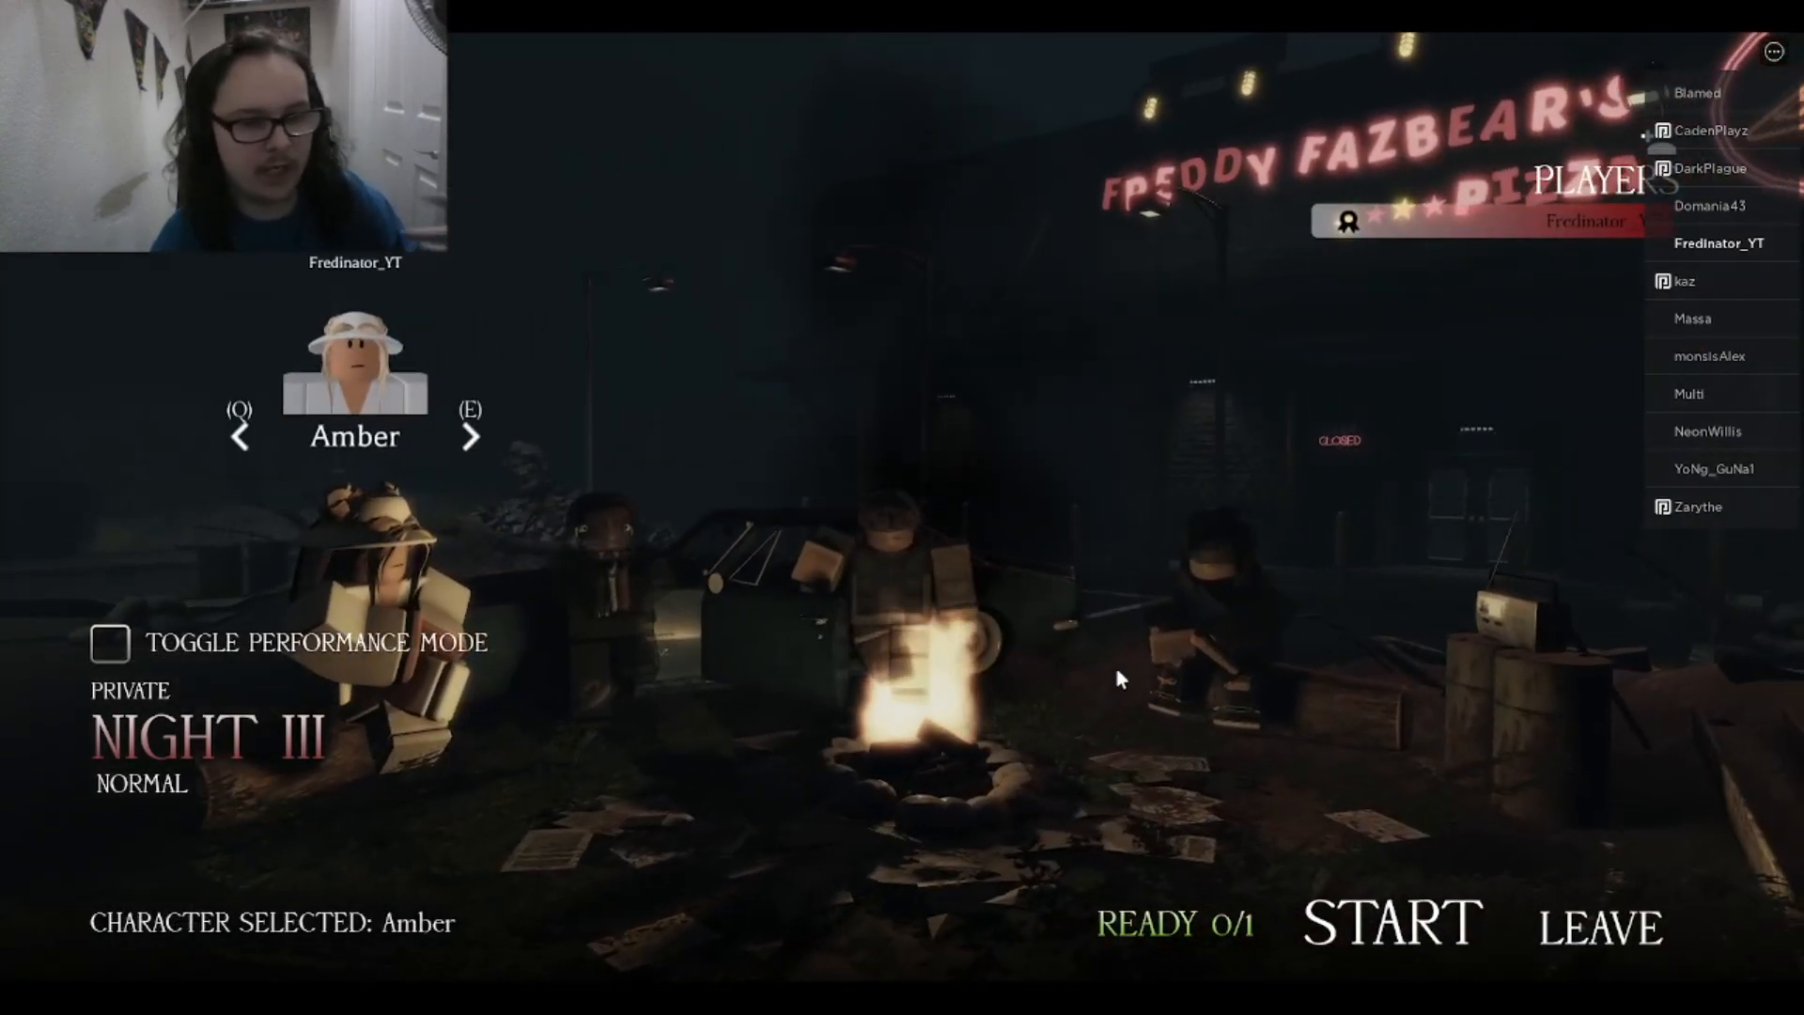
pyautogui.click(1391, 921)
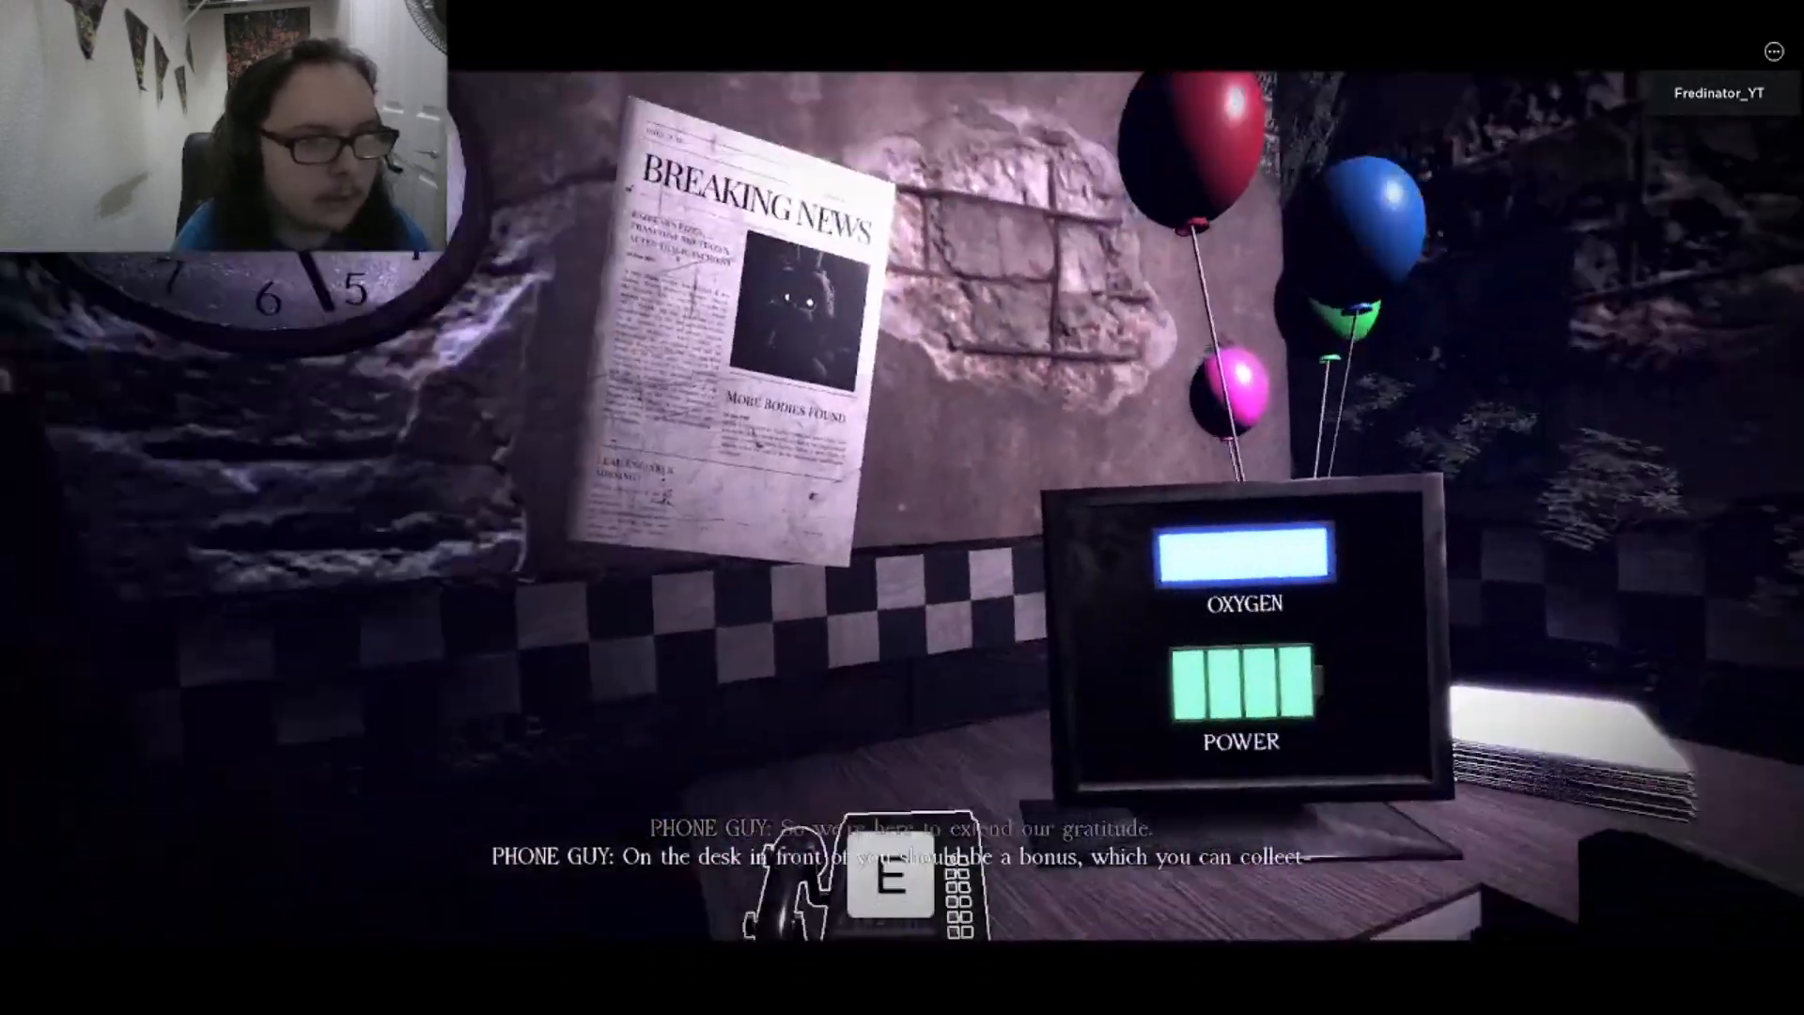
pyautogui.moveTo(902, 508)
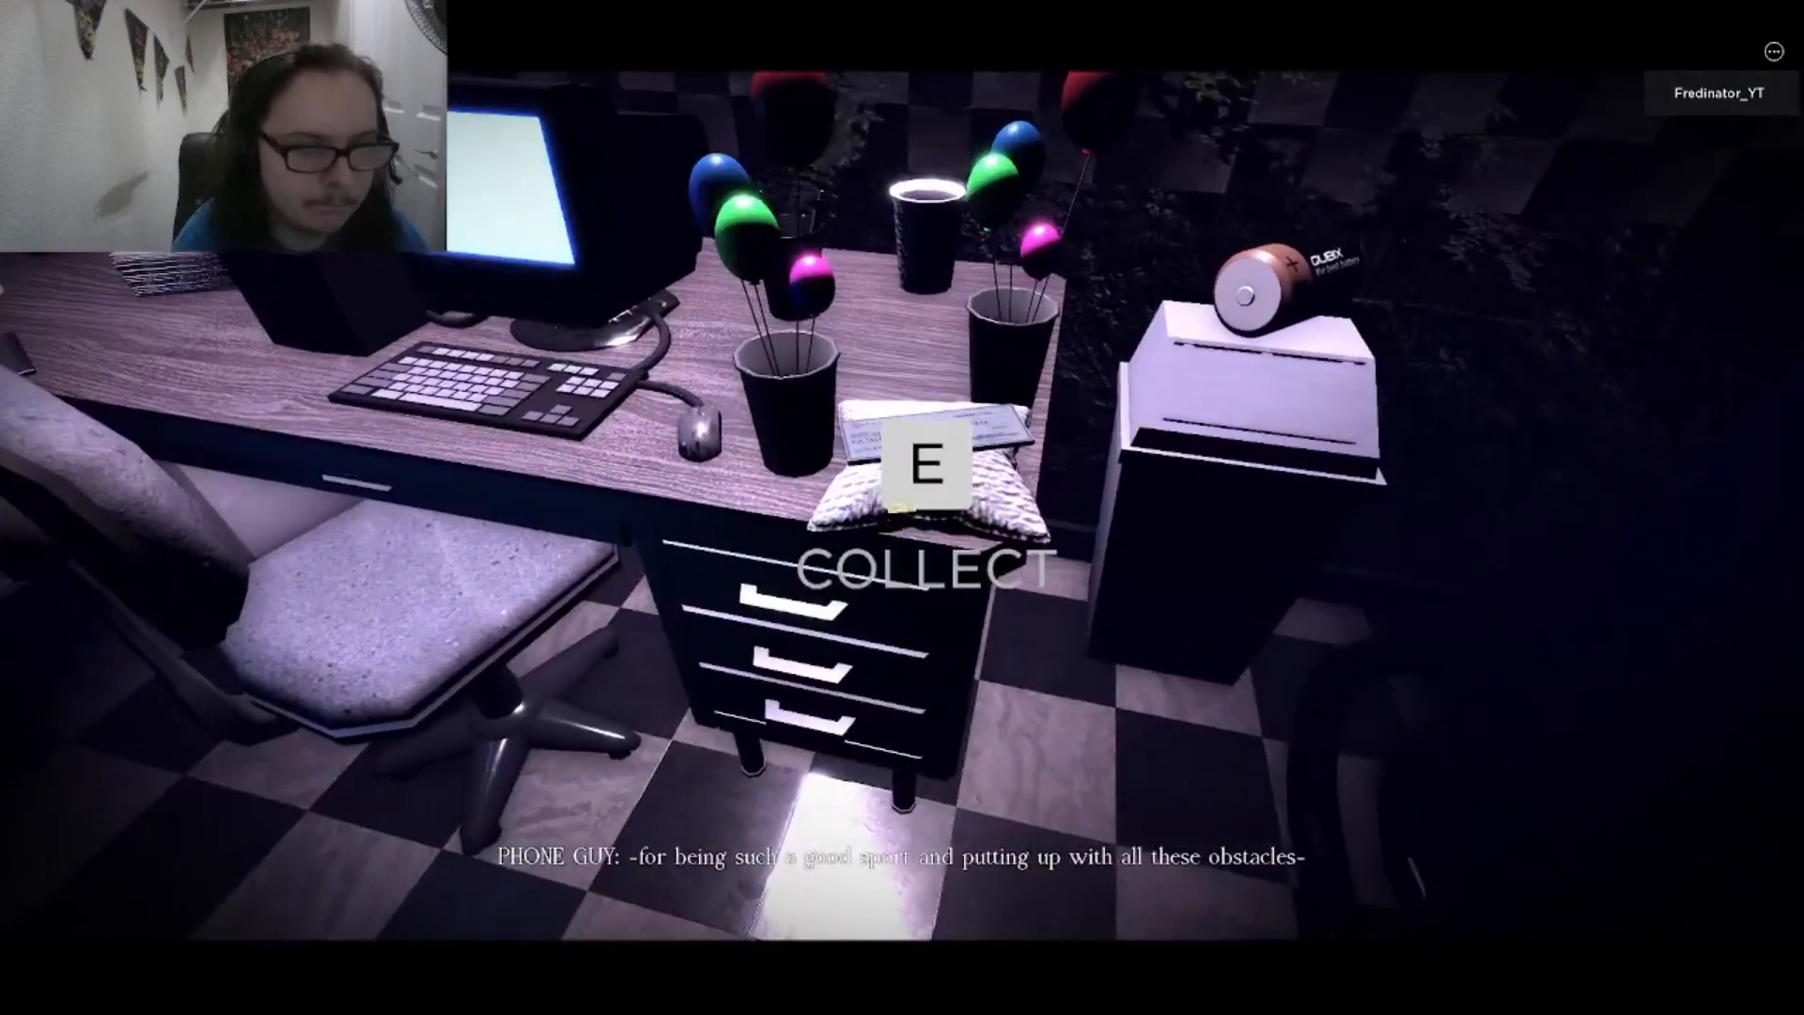
# Collect the bonus envelope from the office desk during the phone call
pyautogui.press('e')
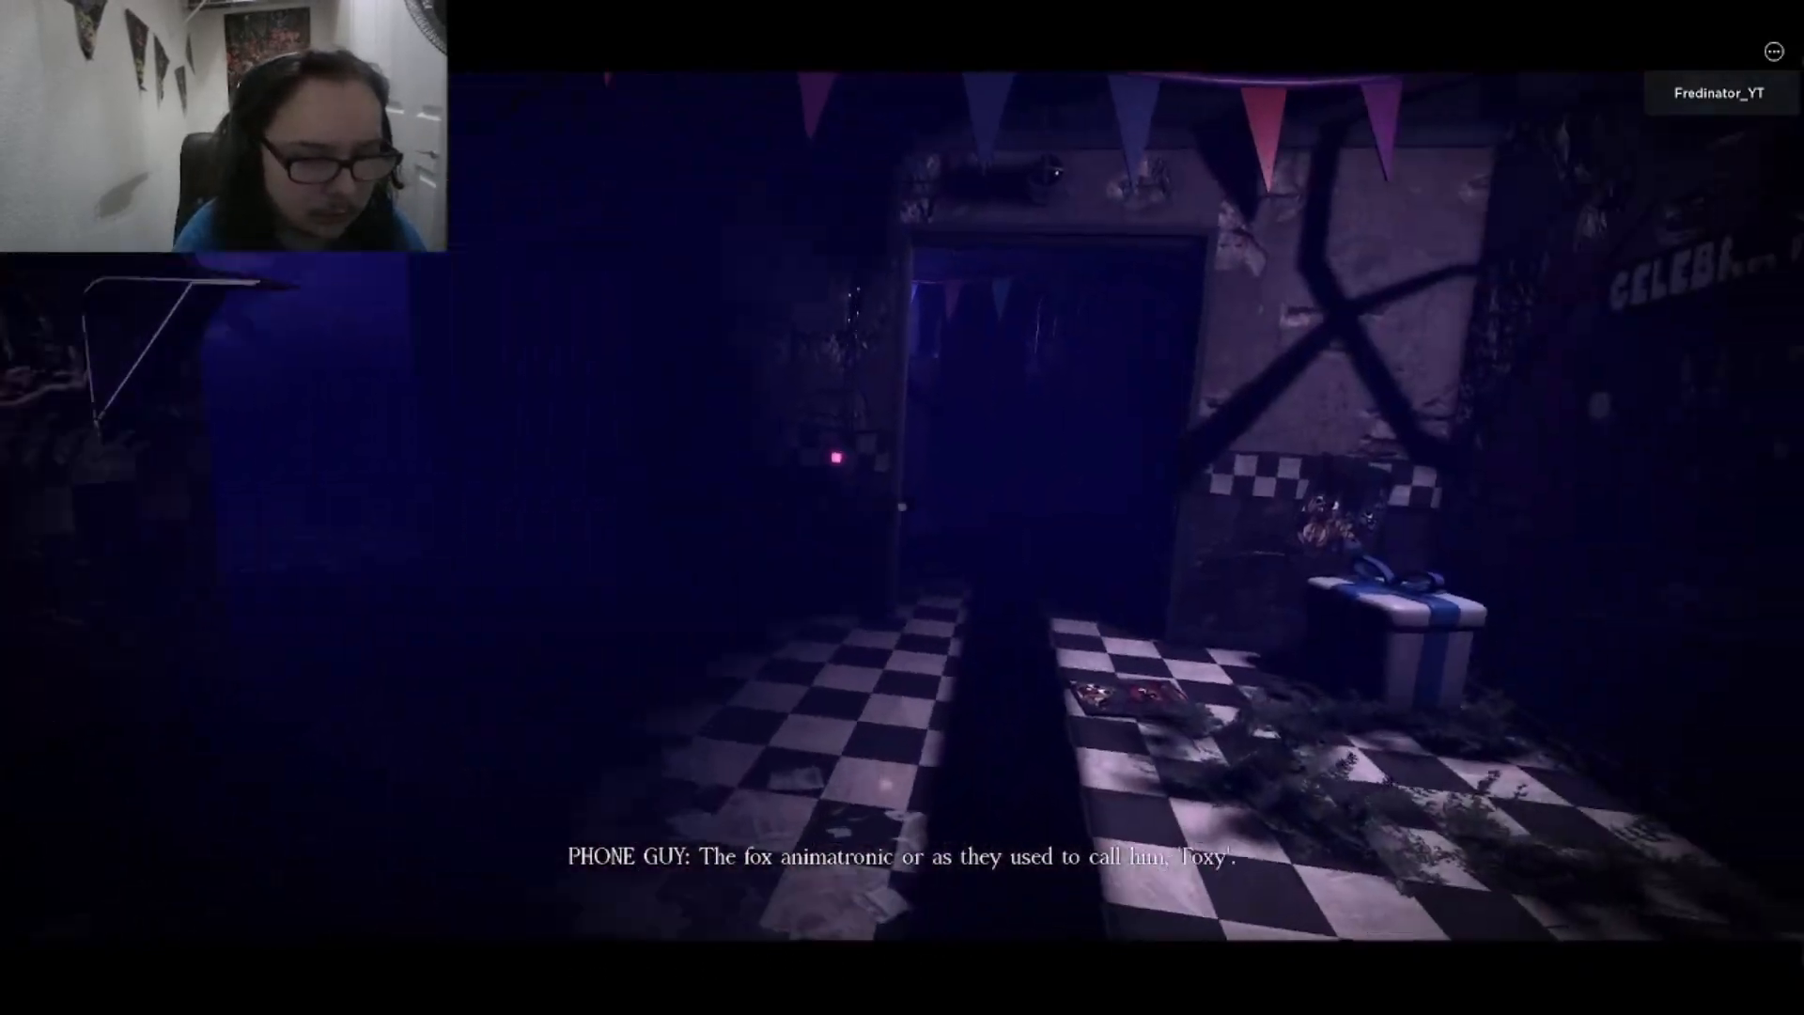
pyautogui.moveTo(902, 507)
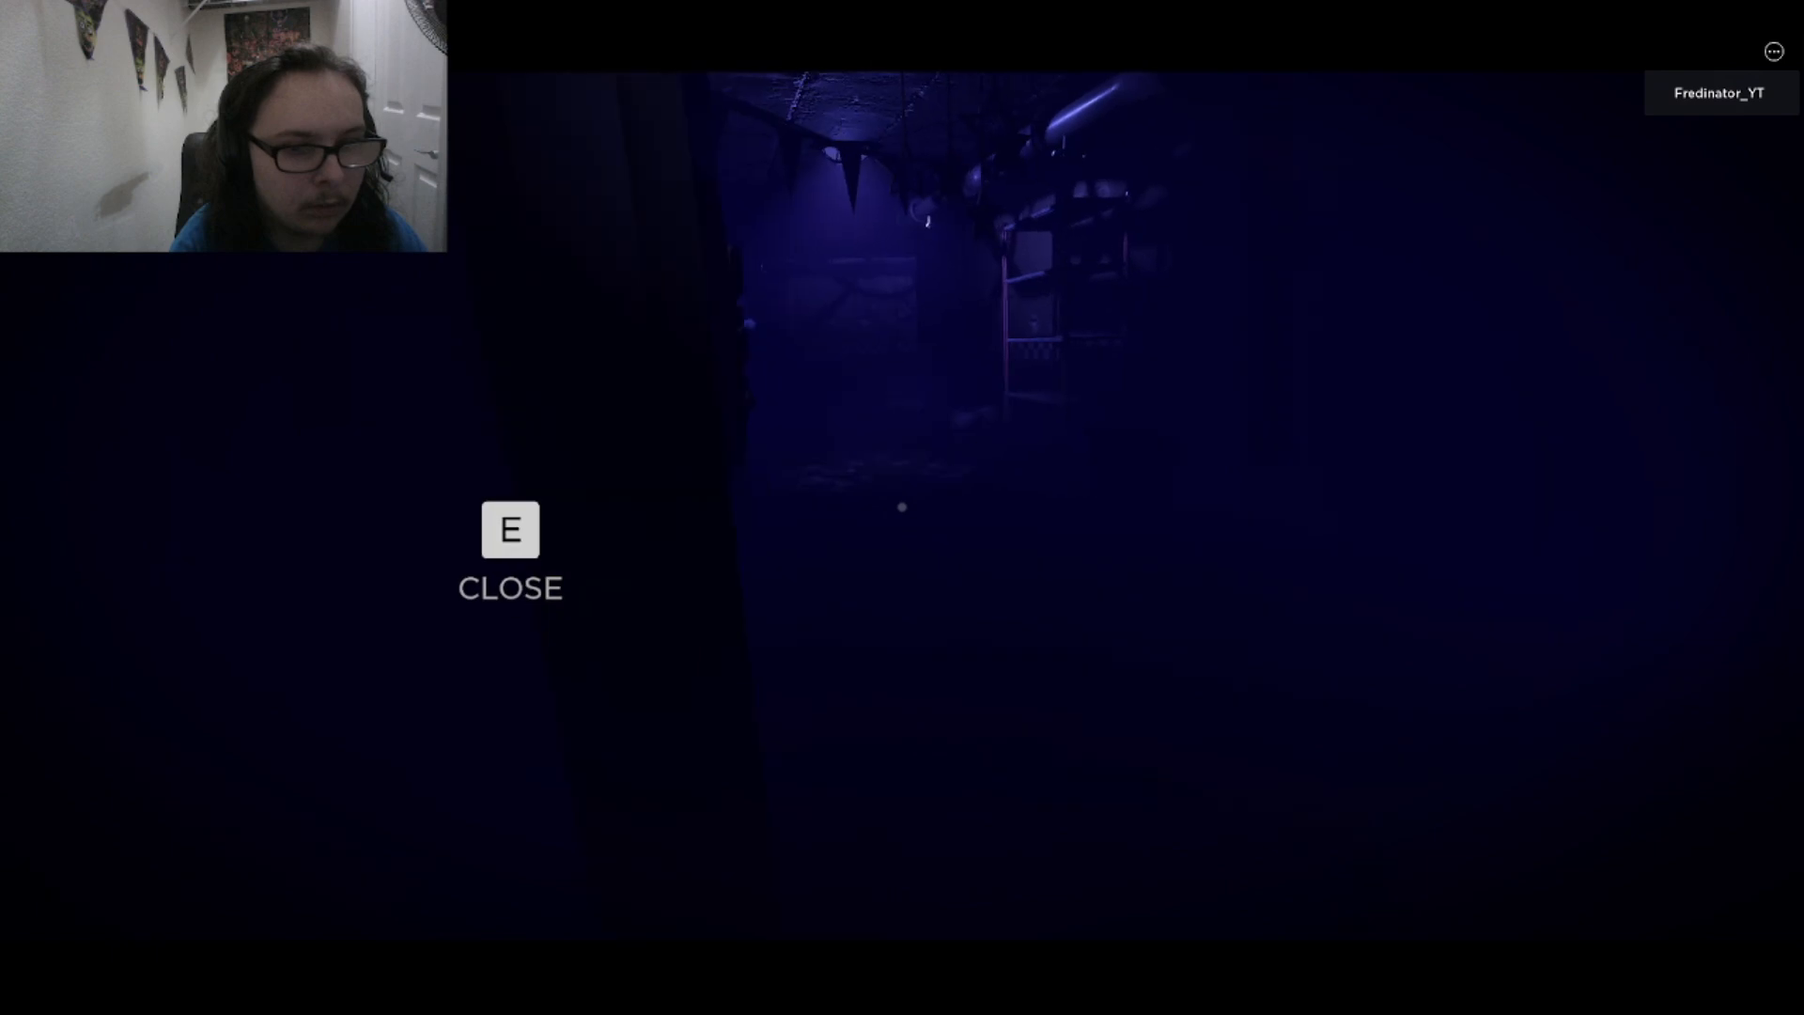
# Shut the nearby door and the side door, then draw the curtain closed
pyautogui.press('e')
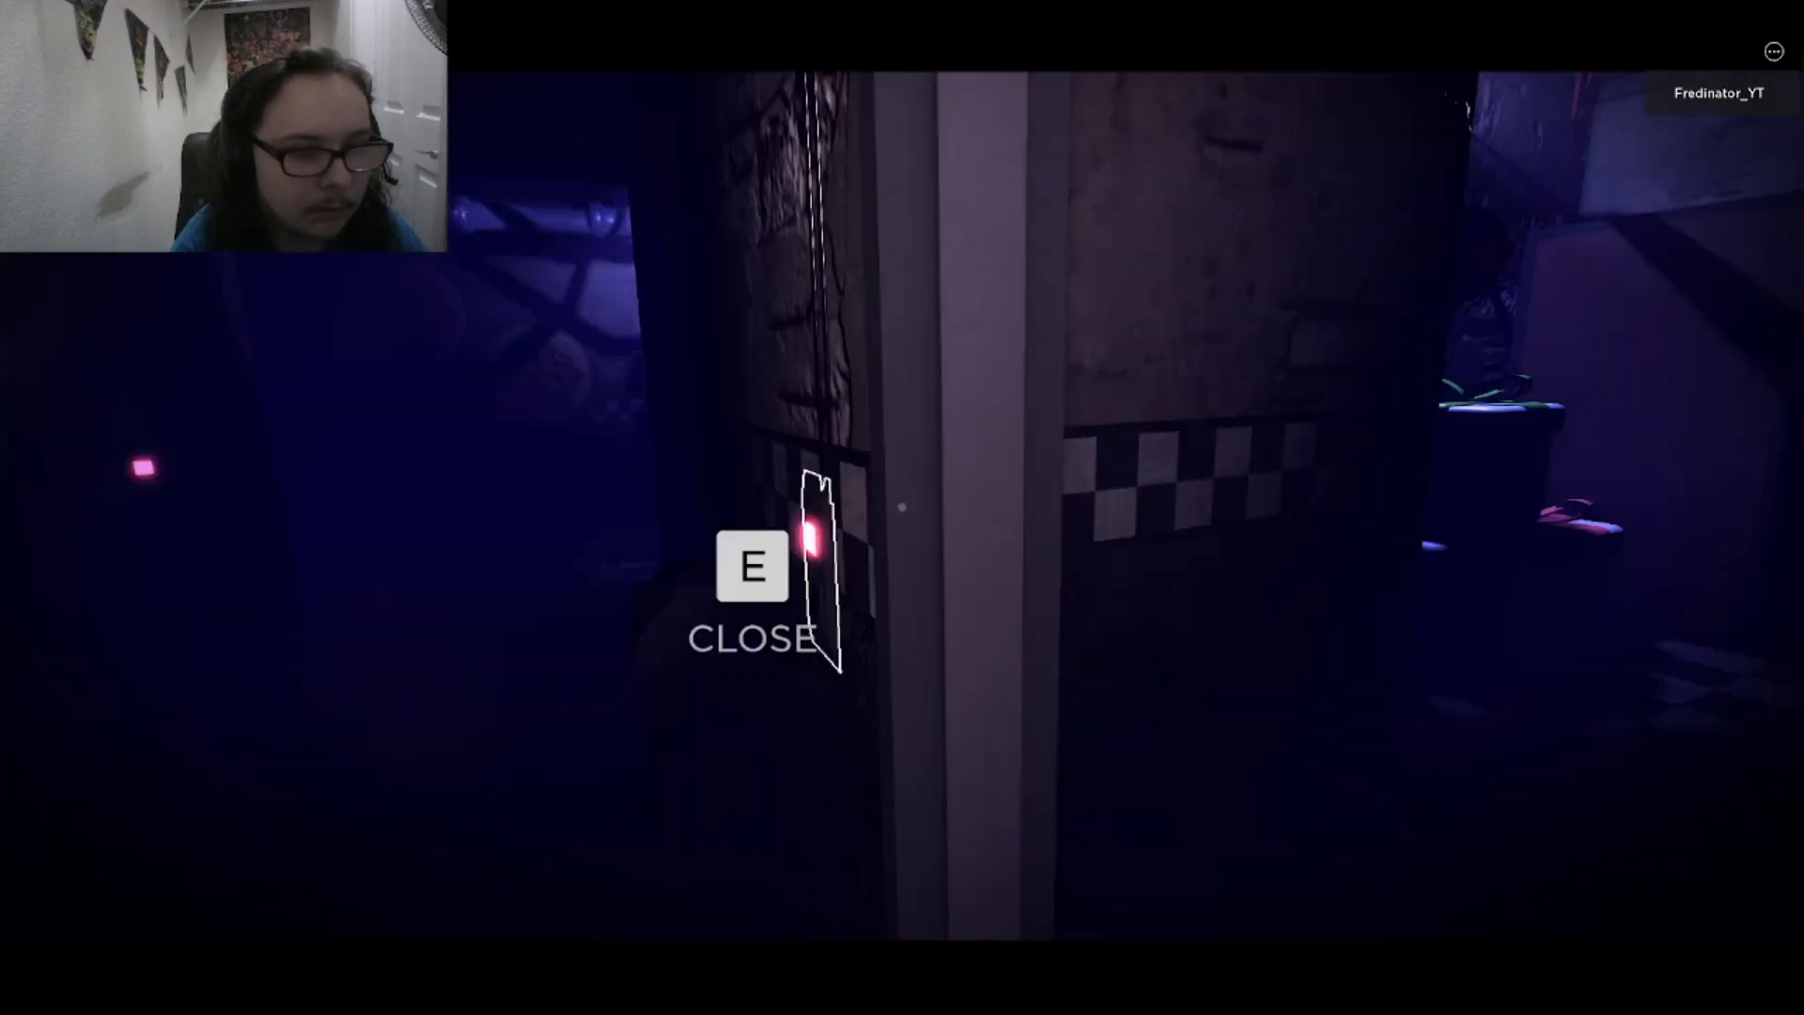
pyautogui.press('e')
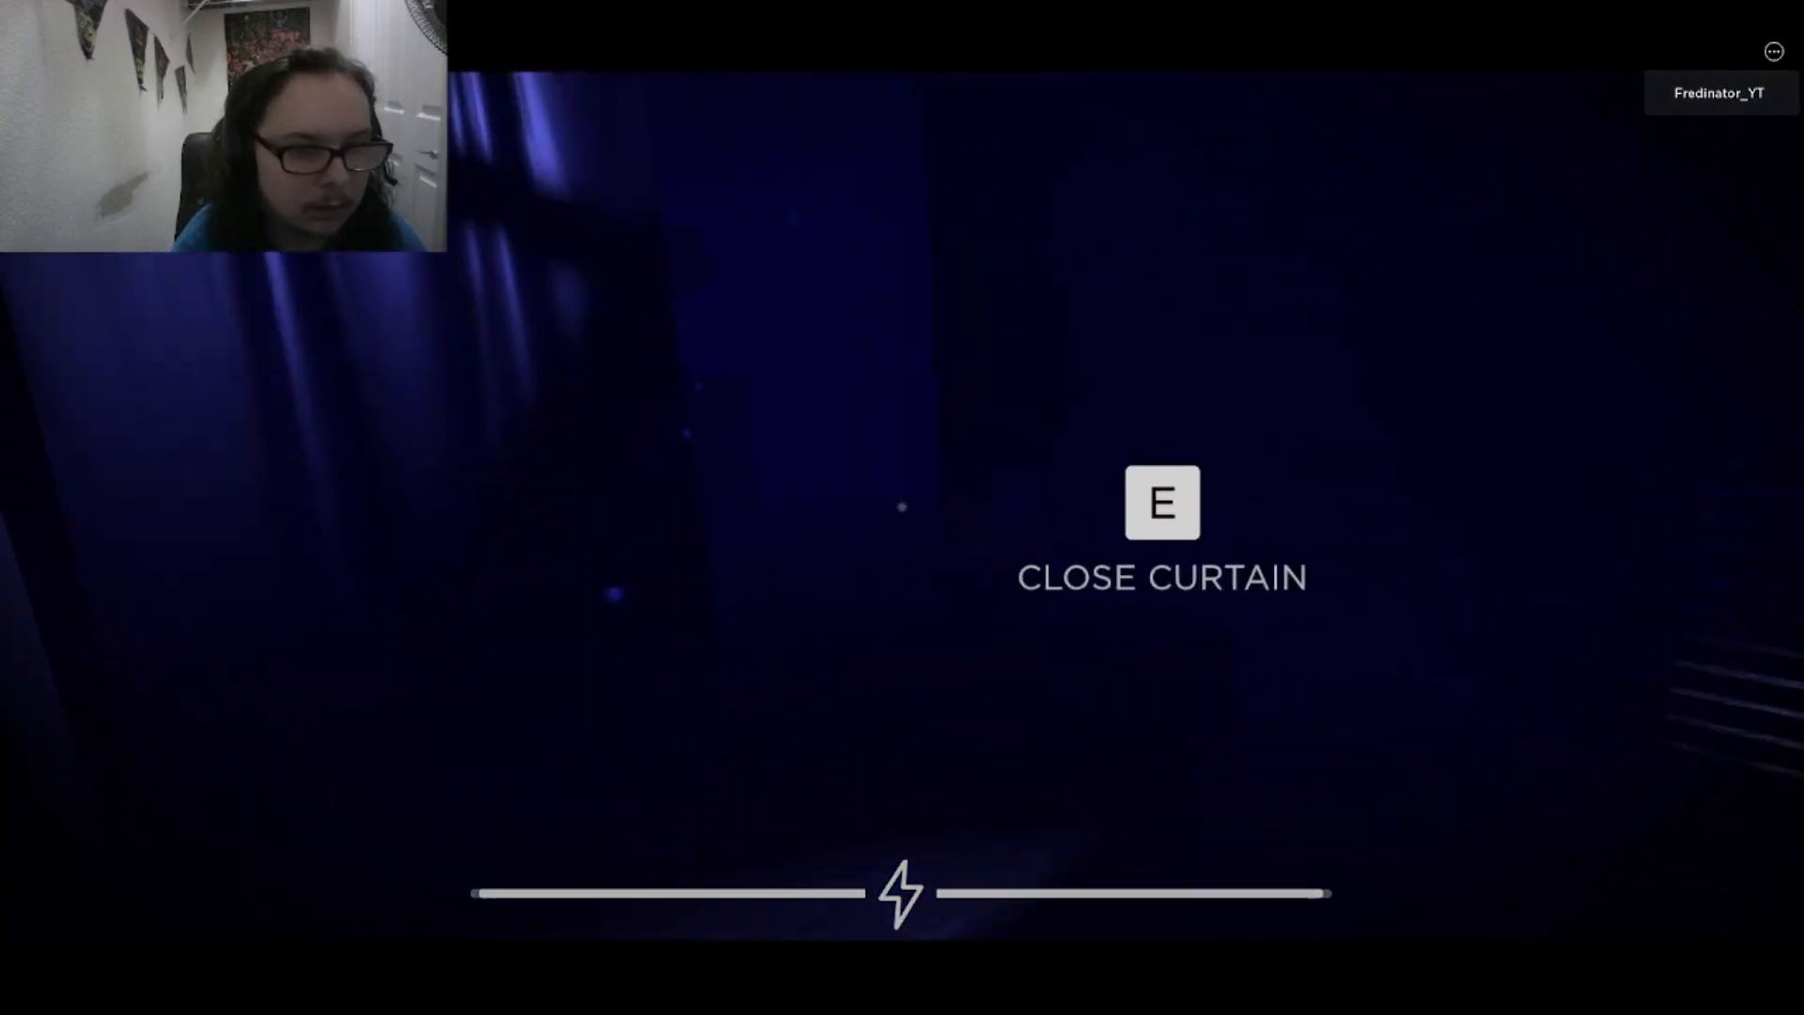
pyautogui.press('e')
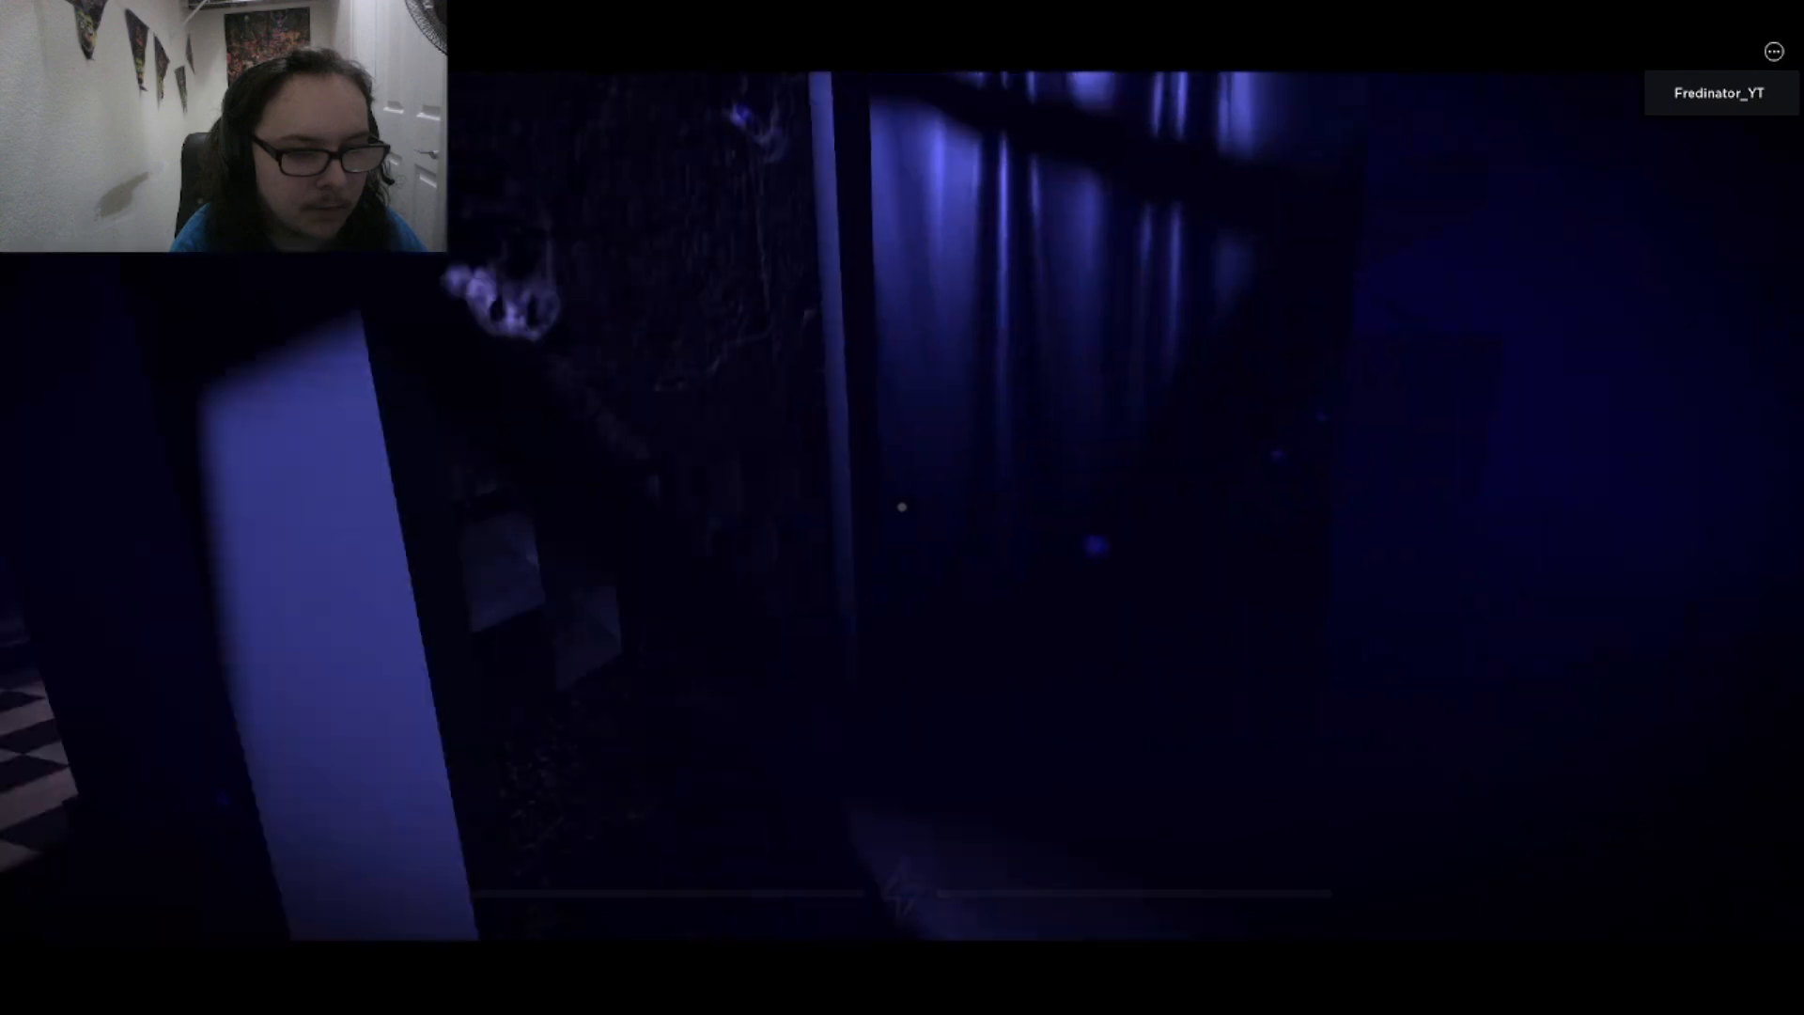